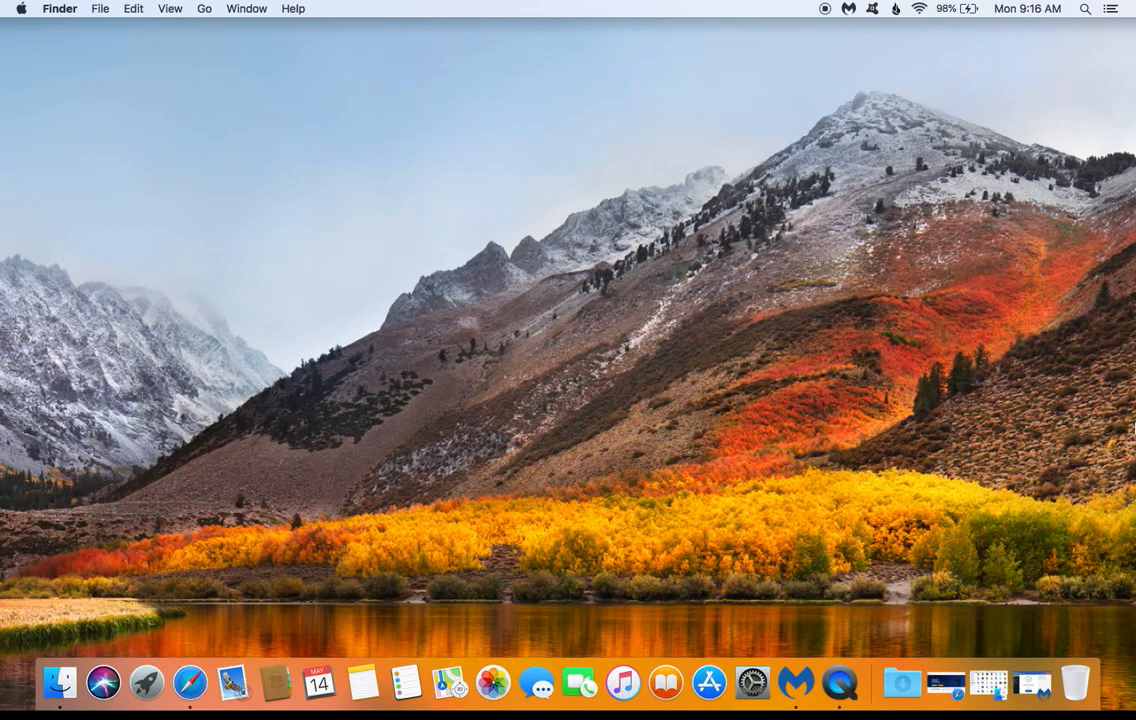
- Bring up the Malwarebytes for Mac home page in Safari
left_click(848, 8)
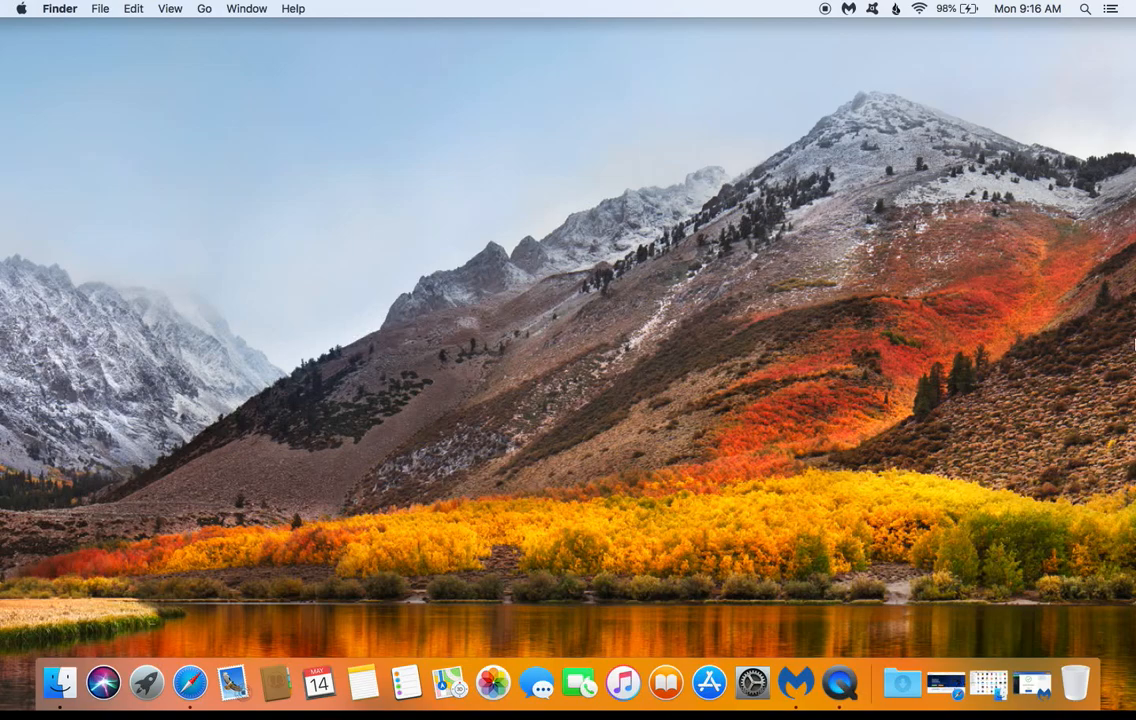
left_click(190, 684)
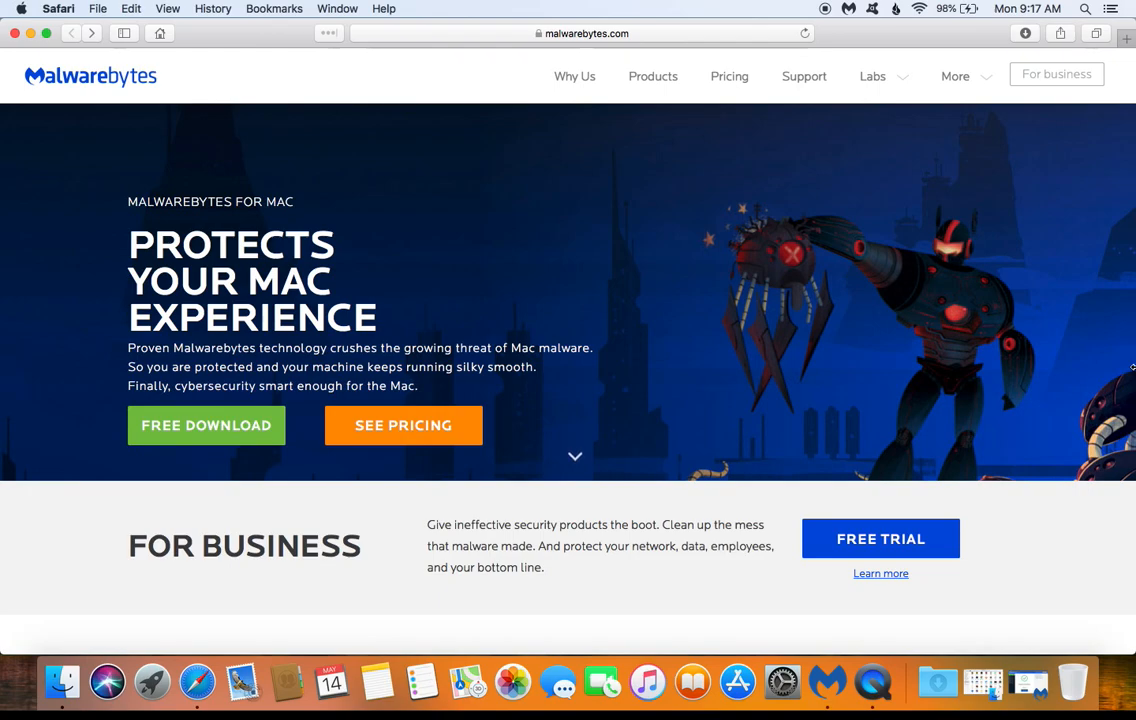
mouse_move(482, 228)
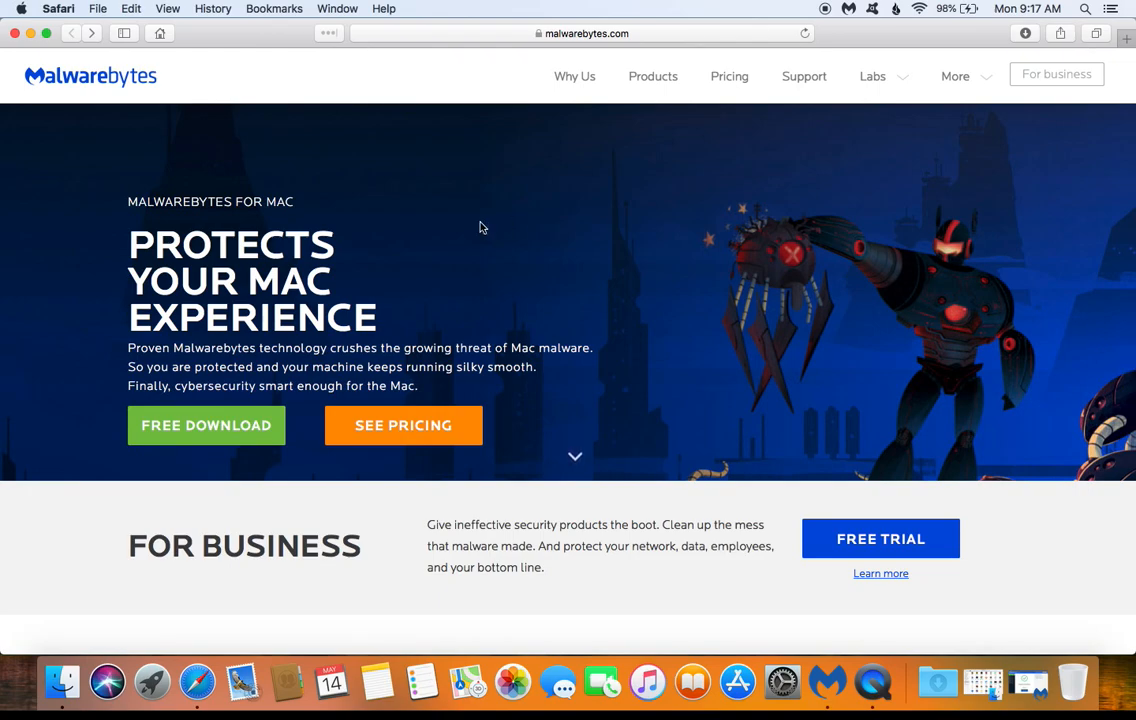
mouse_move(200, 476)
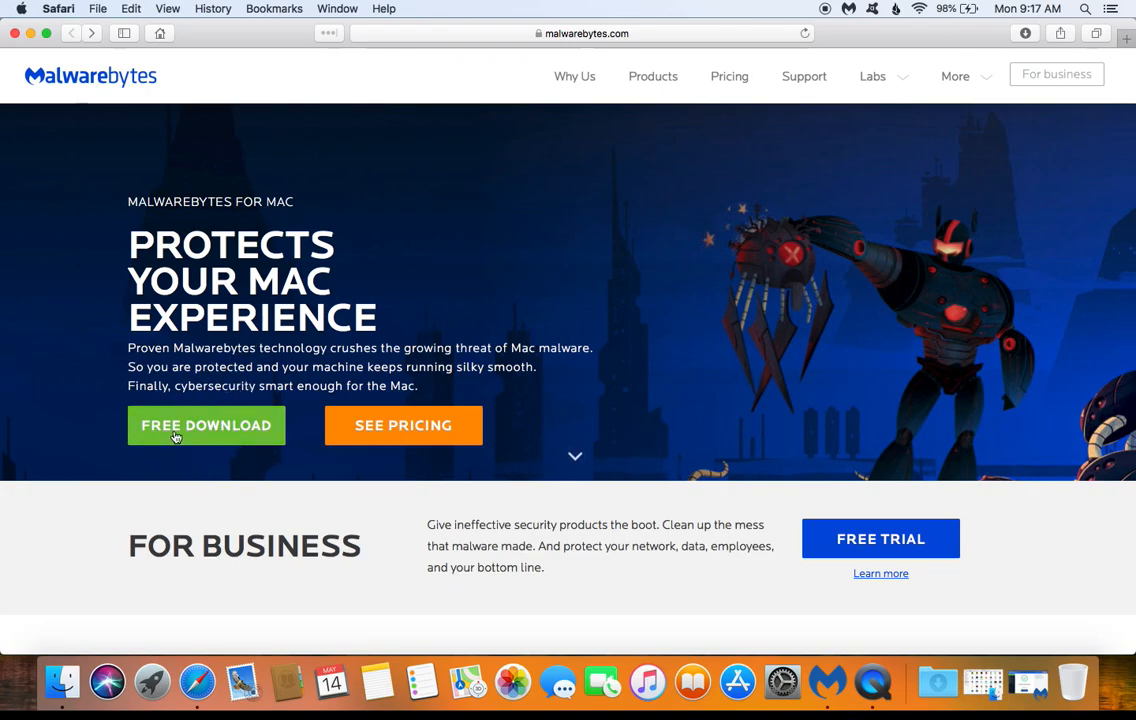
mouse_move(100, 456)
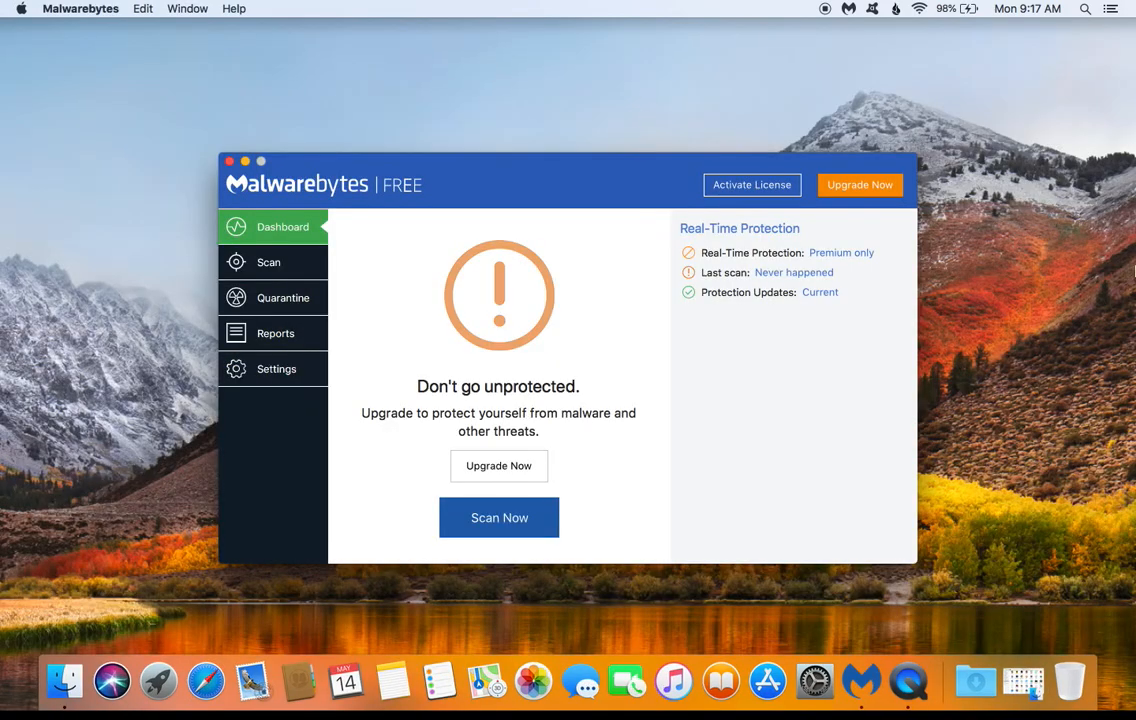
mouse_move(434, 288)
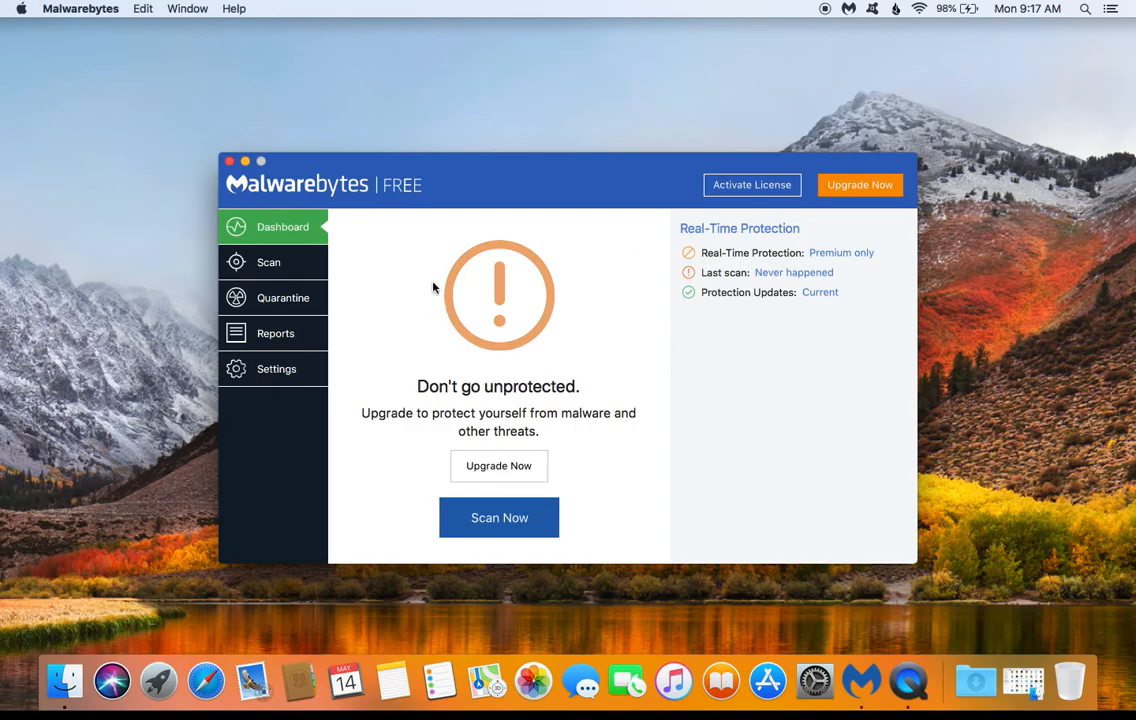
- Quit Malwarebytes from its menu-bar menu, leaving the empty desktop
left_click(80, 8)
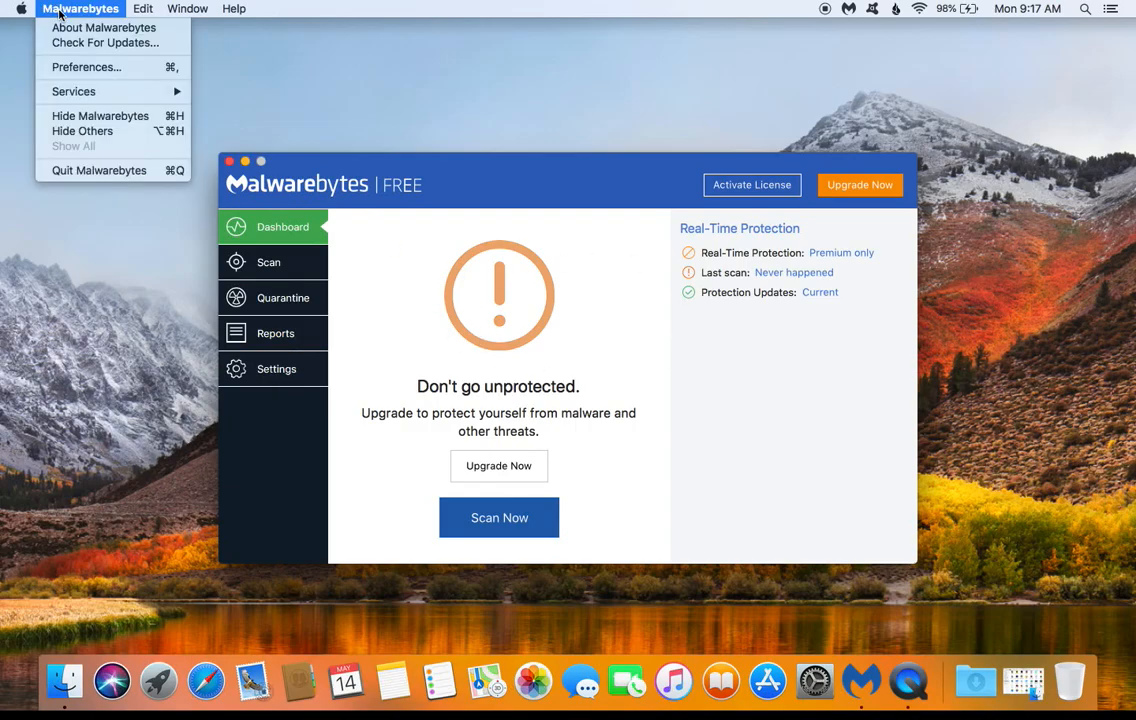
mouse_move(100, 170)
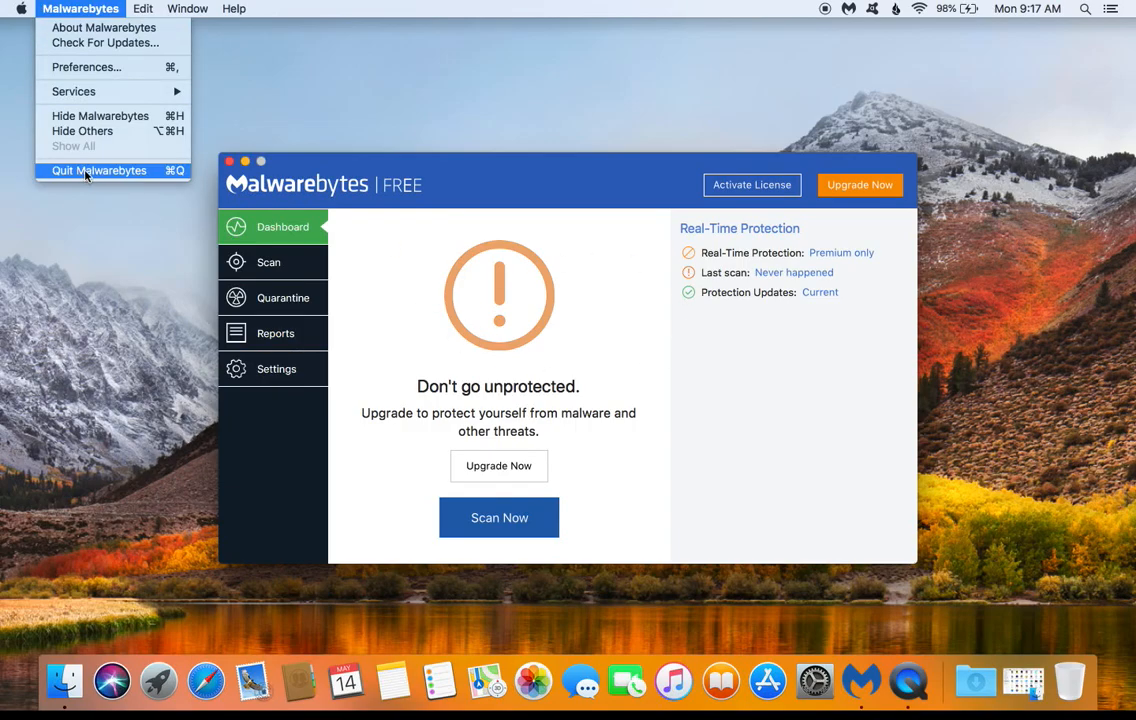
left_click(100, 170)
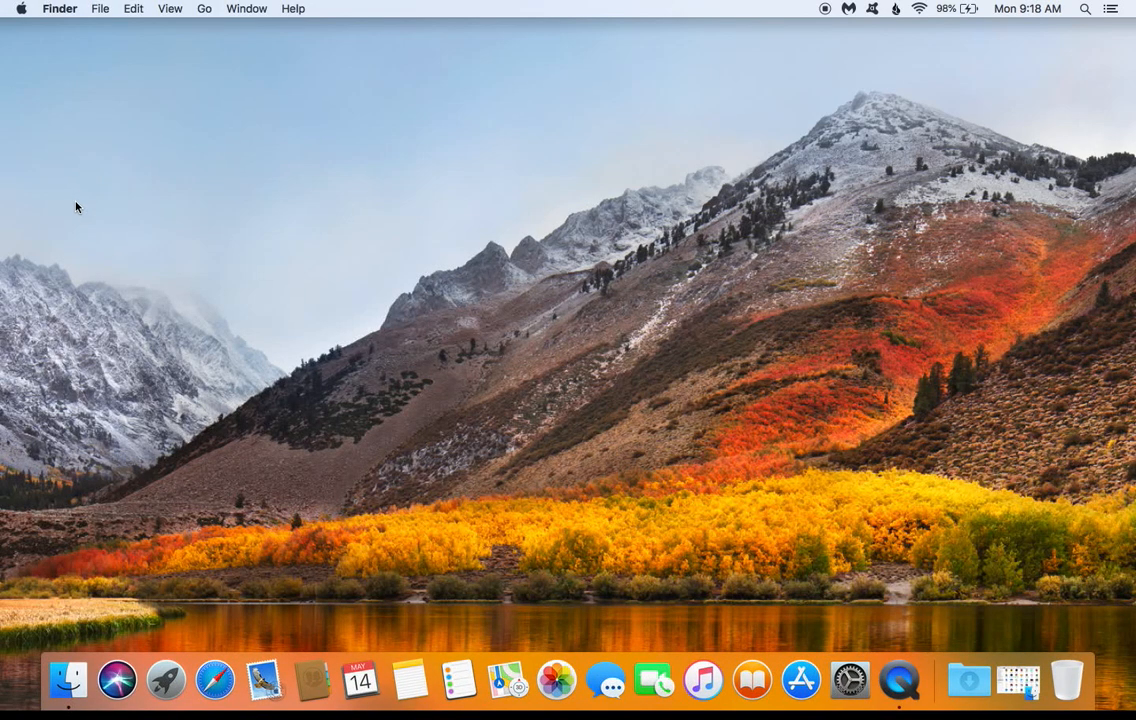
mouse_move(68, 680)
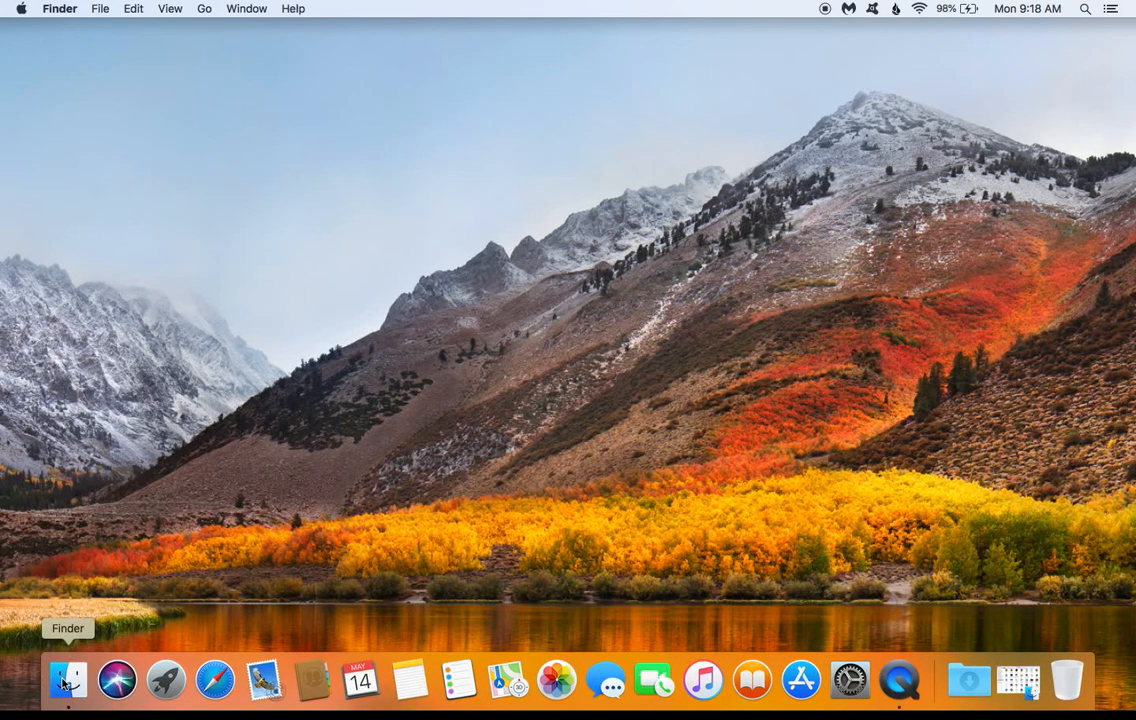
- Go to Computer in a new Finder window and open the Macintosh HD startup disk
left_click(68, 680)
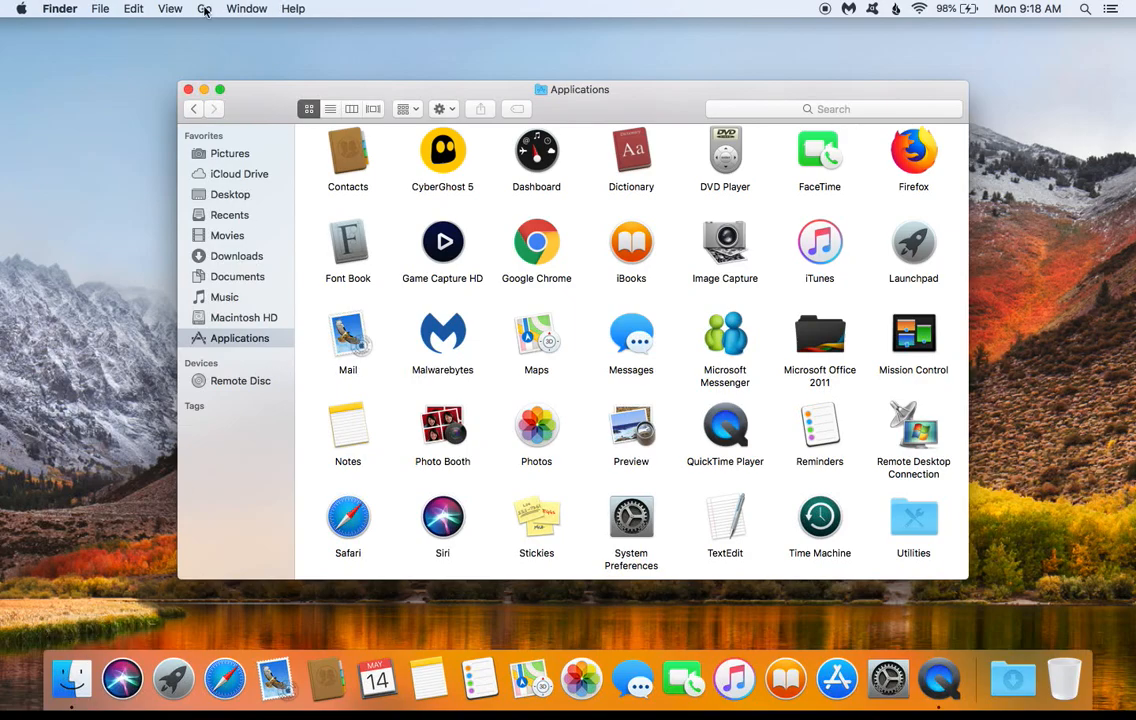
left_click(204, 8)
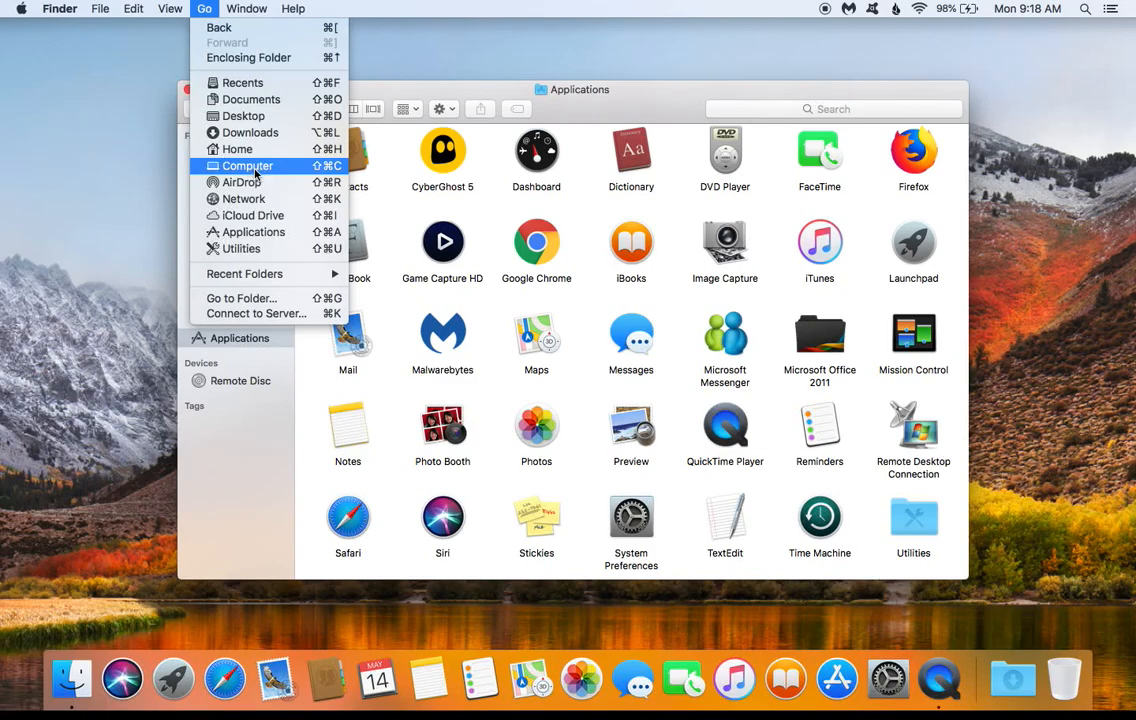
left_click(248, 166)
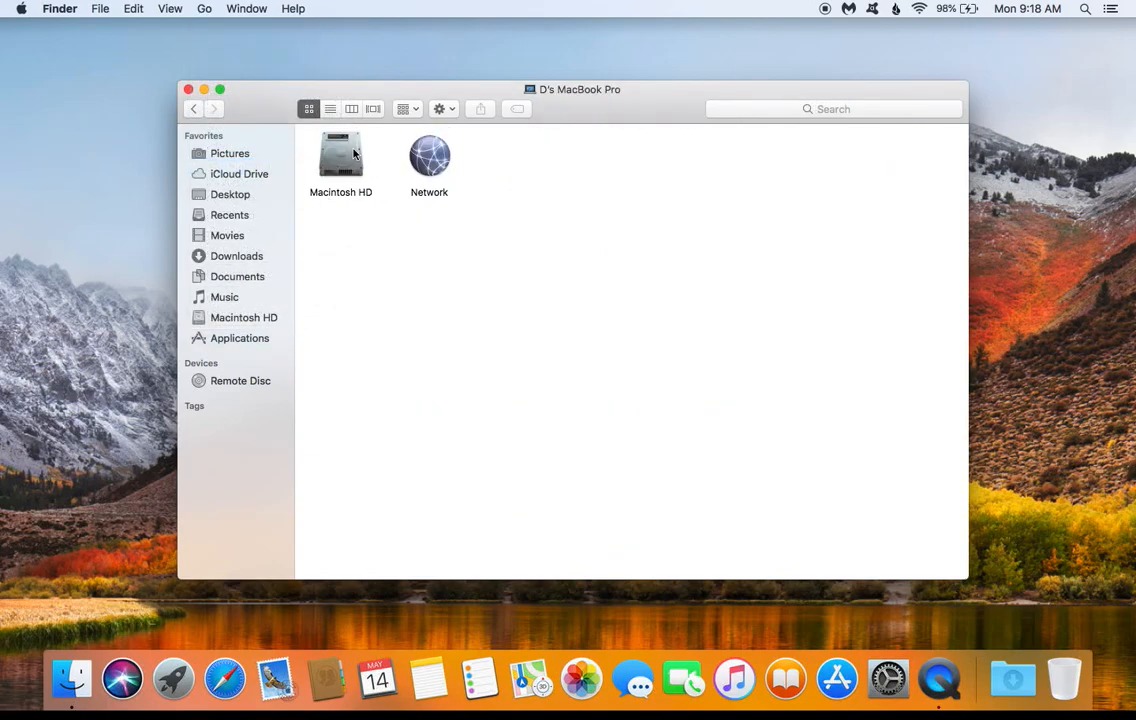
left_click(340, 160)
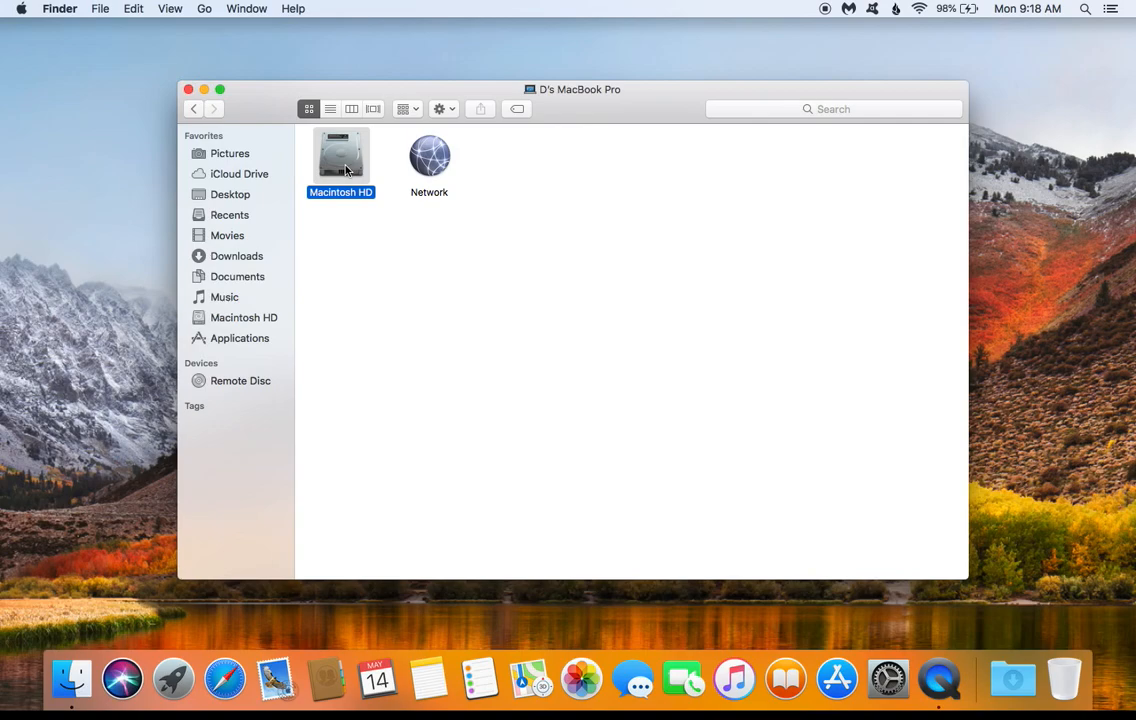
double_click(340, 156)
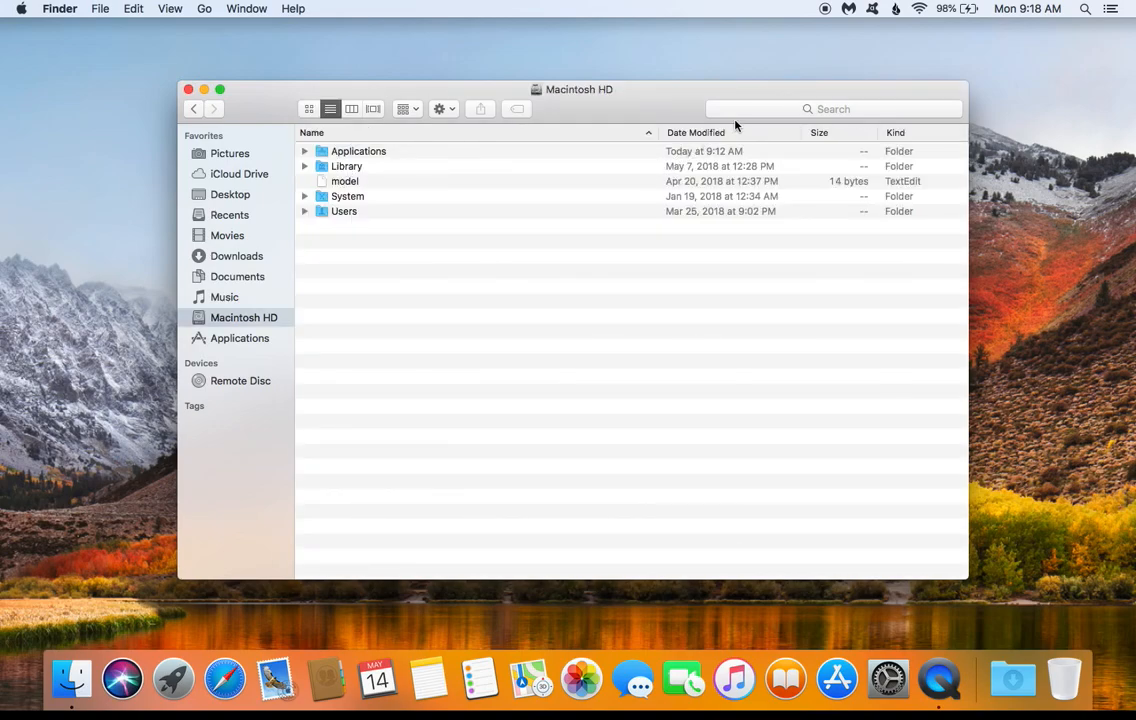
- Search This Mac for 'malwarebytes' and add a second criteria row
left_click(832, 108)
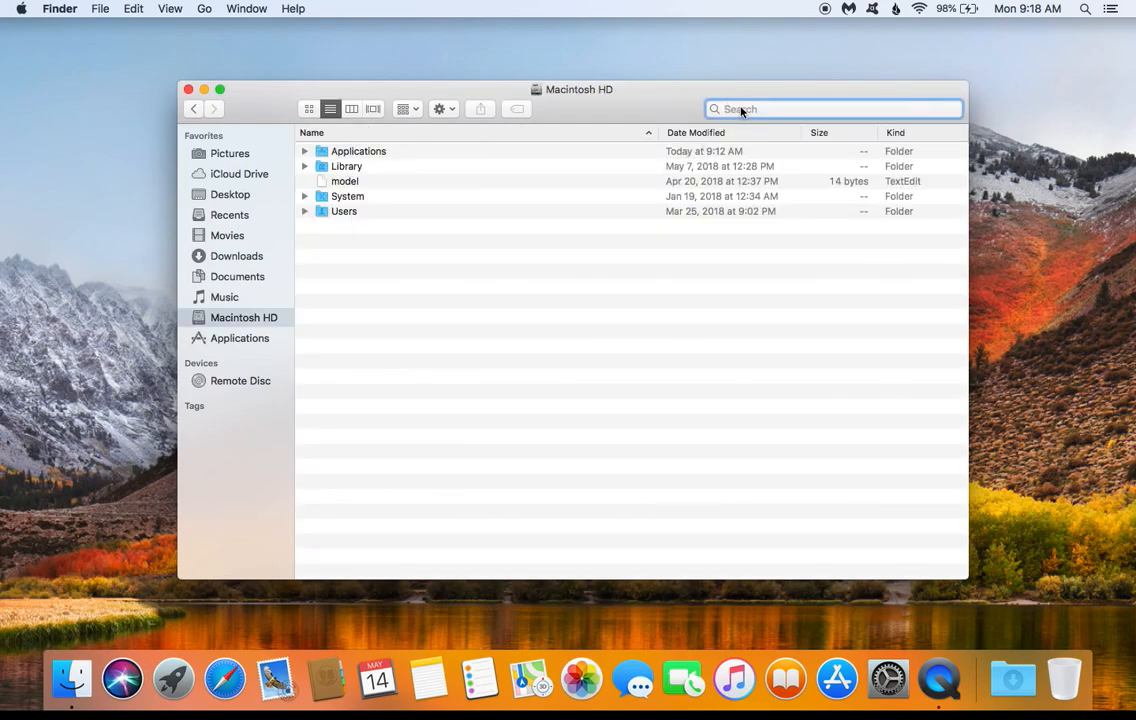
type("malwarebytes")
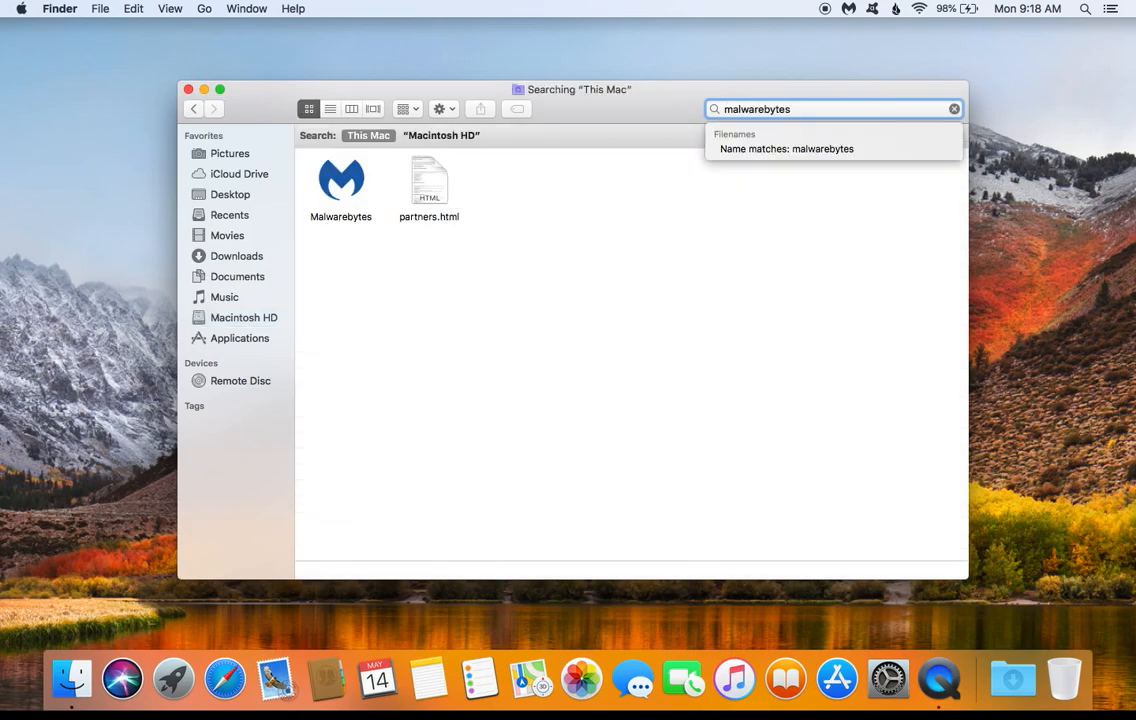
mouse_move(754, 124)
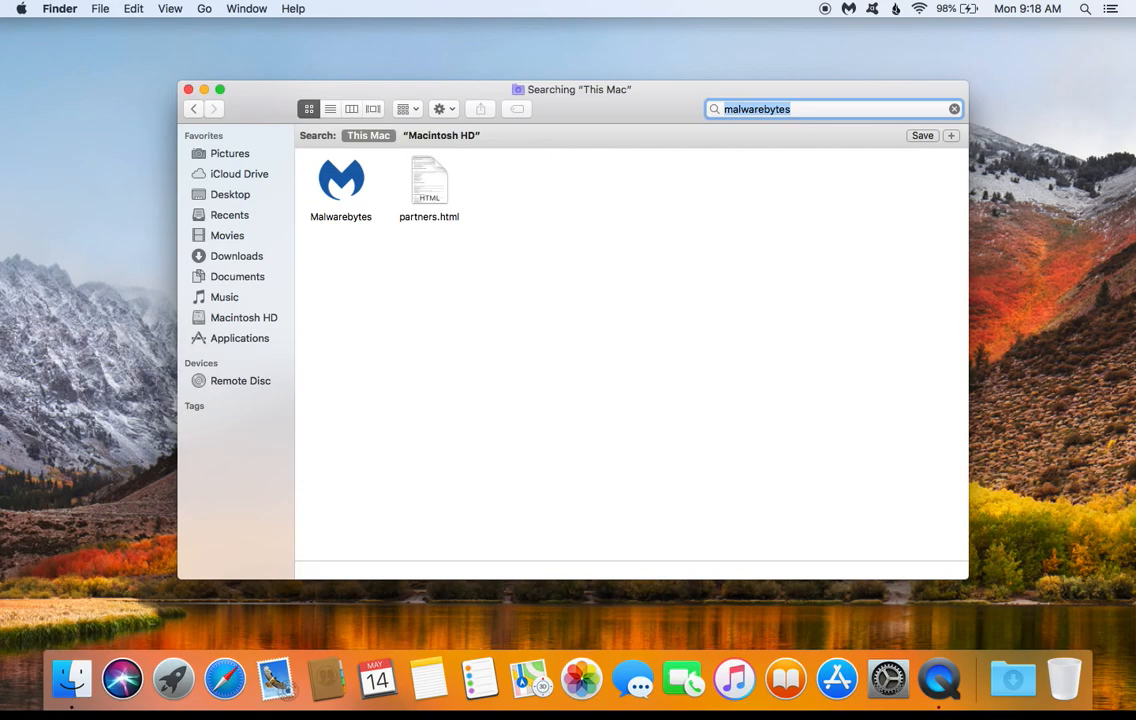
mouse_move(966, 142)
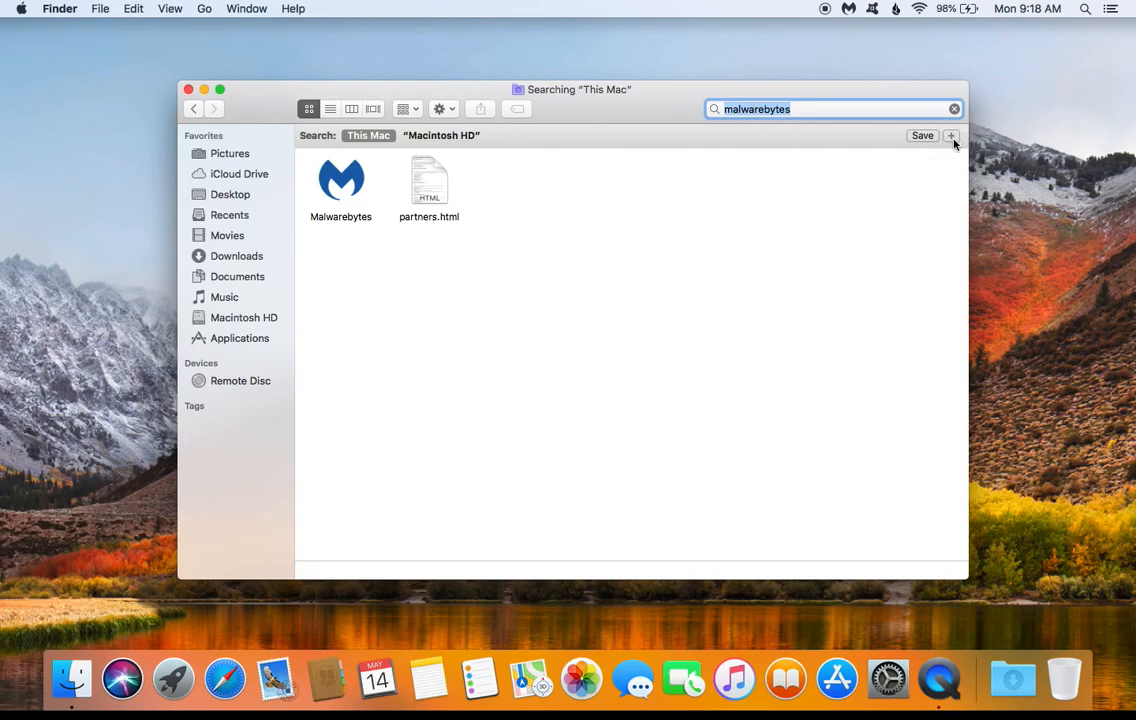
left_click(952, 136)
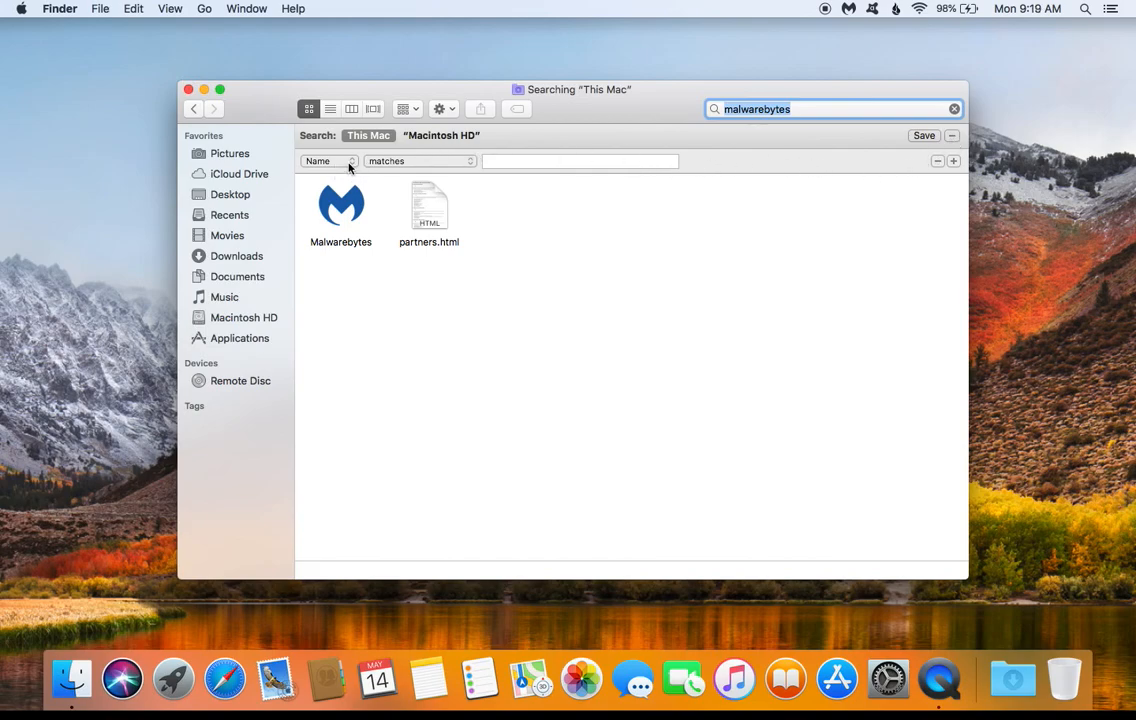
- Set the rule to Name matches 'malwarebytes', leaving only the Malwarebytes app listed
left_click(330, 160)
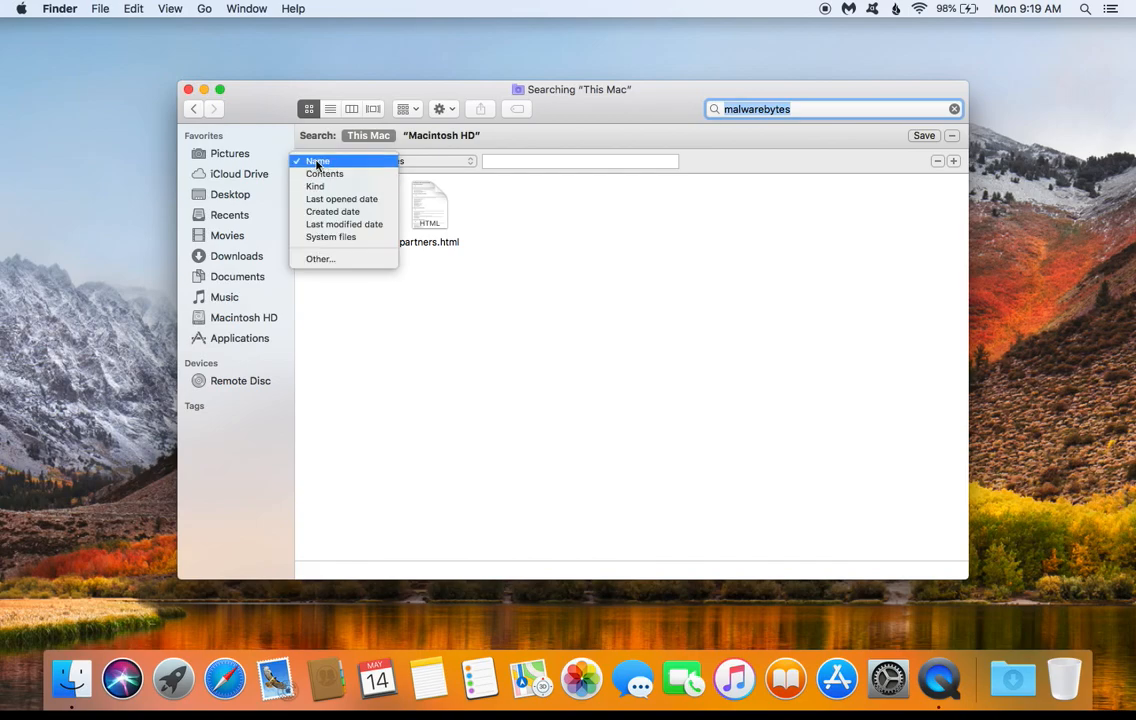
left_click(318, 160)
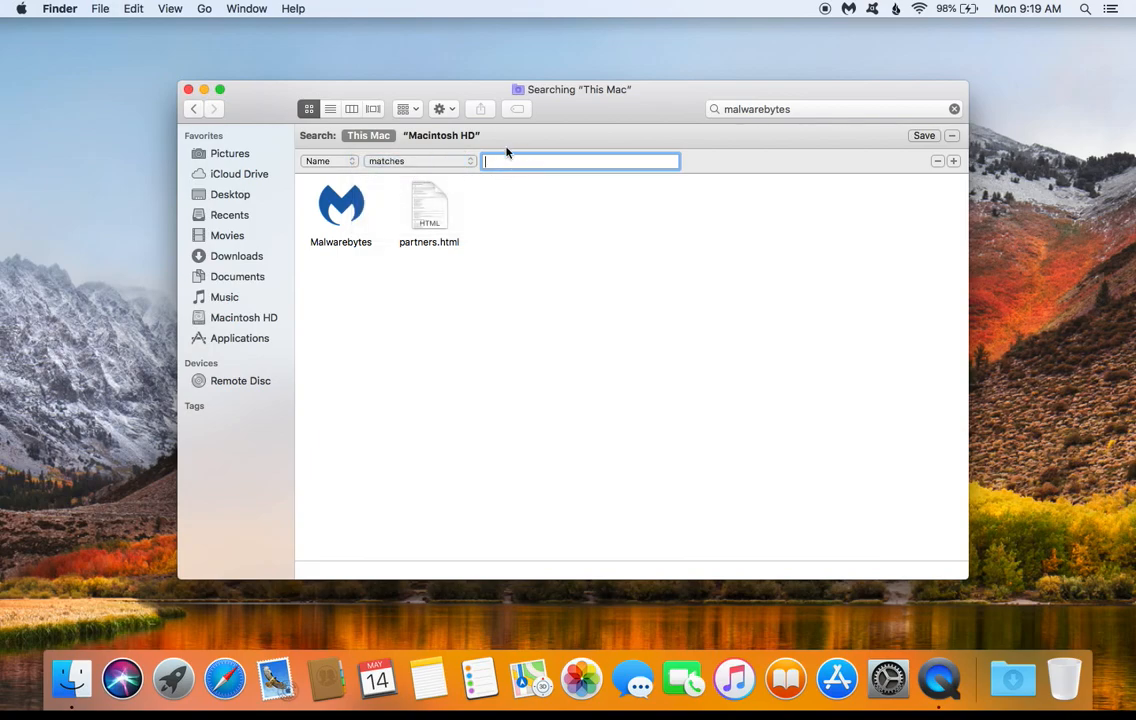
type("malwarebytes")
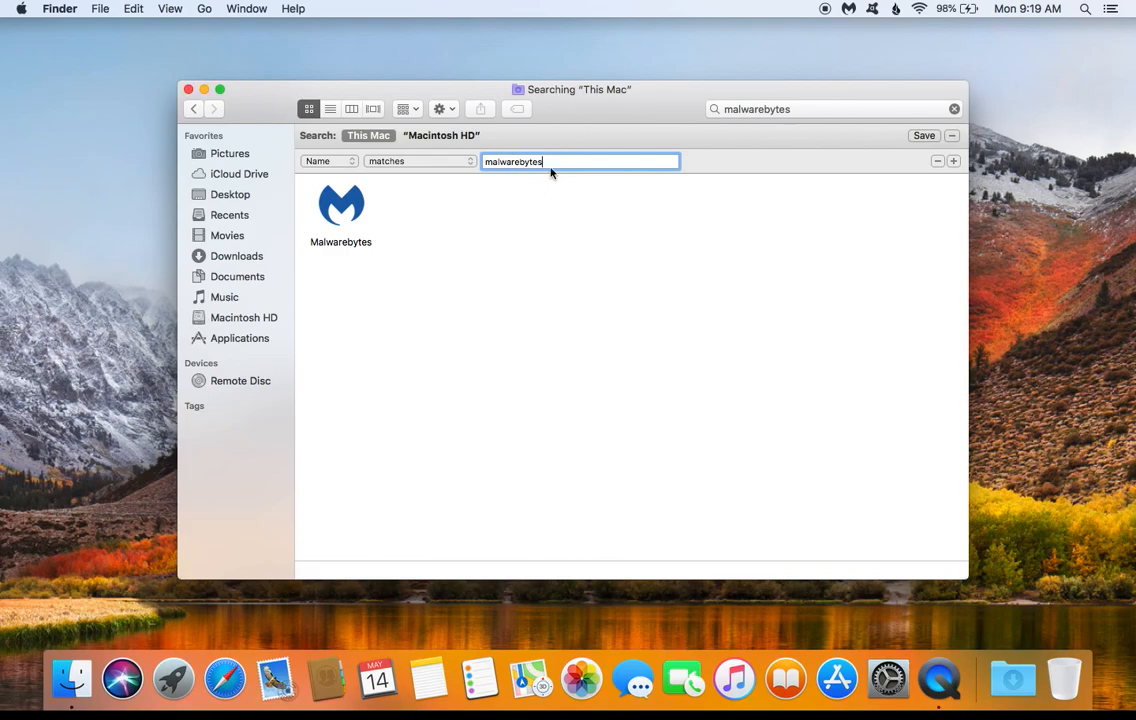
mouse_move(952, 160)
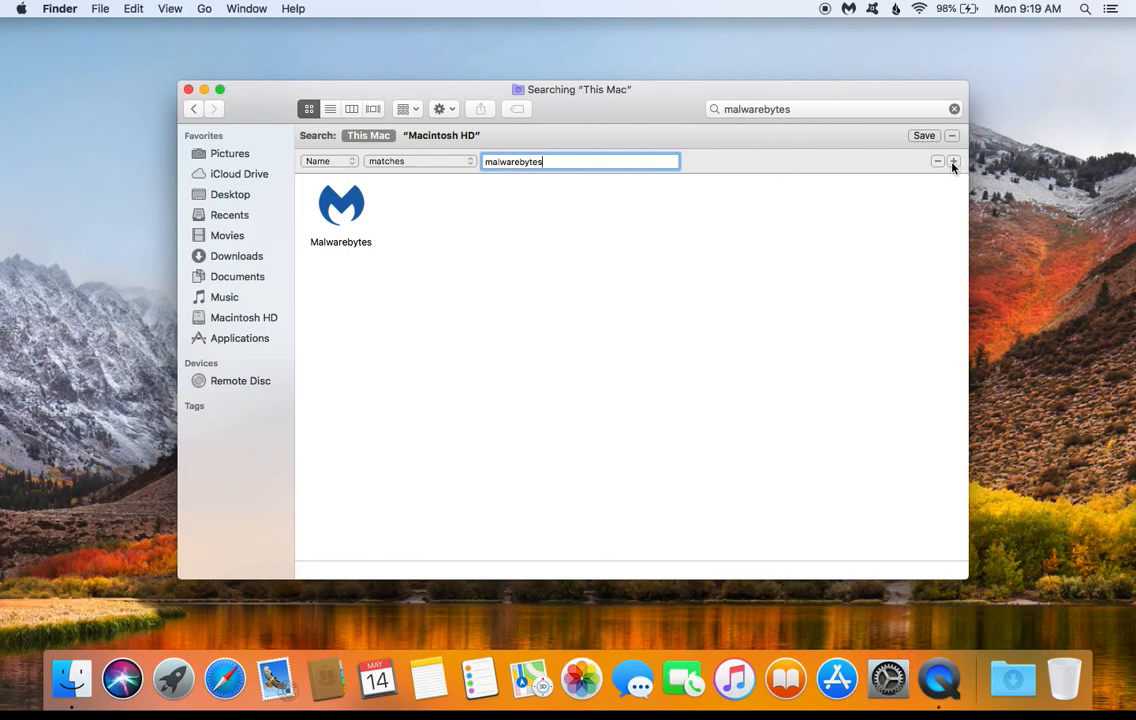
- Add a 'System files are included' rule and select all revealed Malwarebytes items
left_click(952, 160)
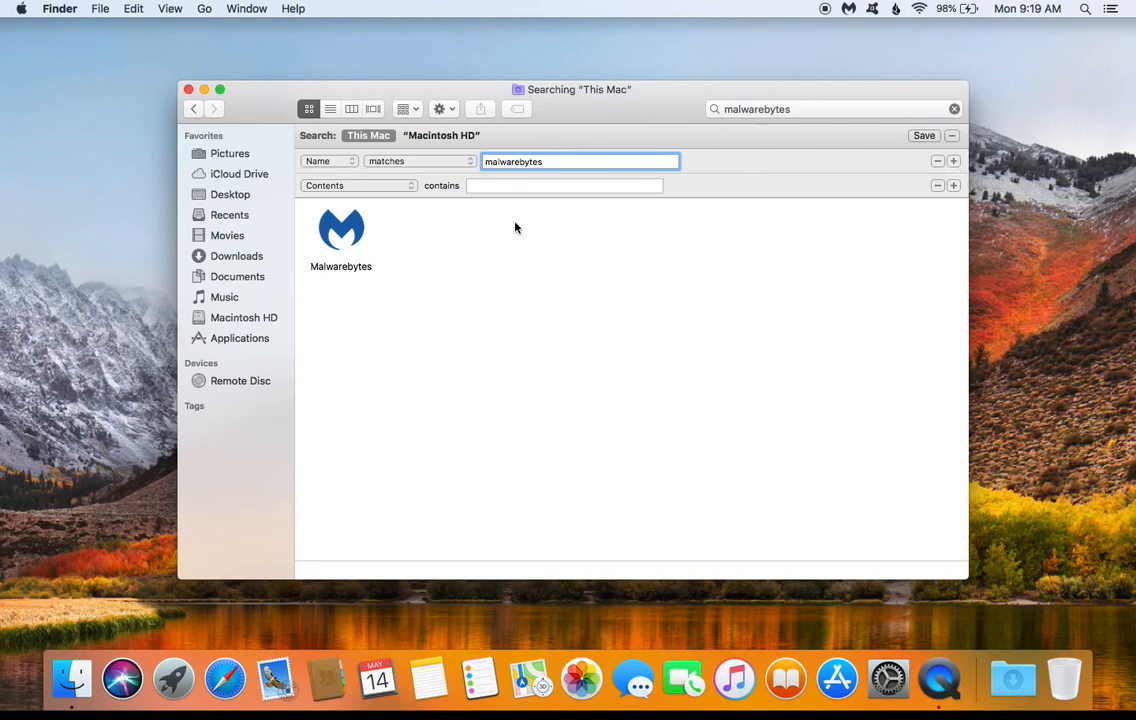
left_click(358, 184)
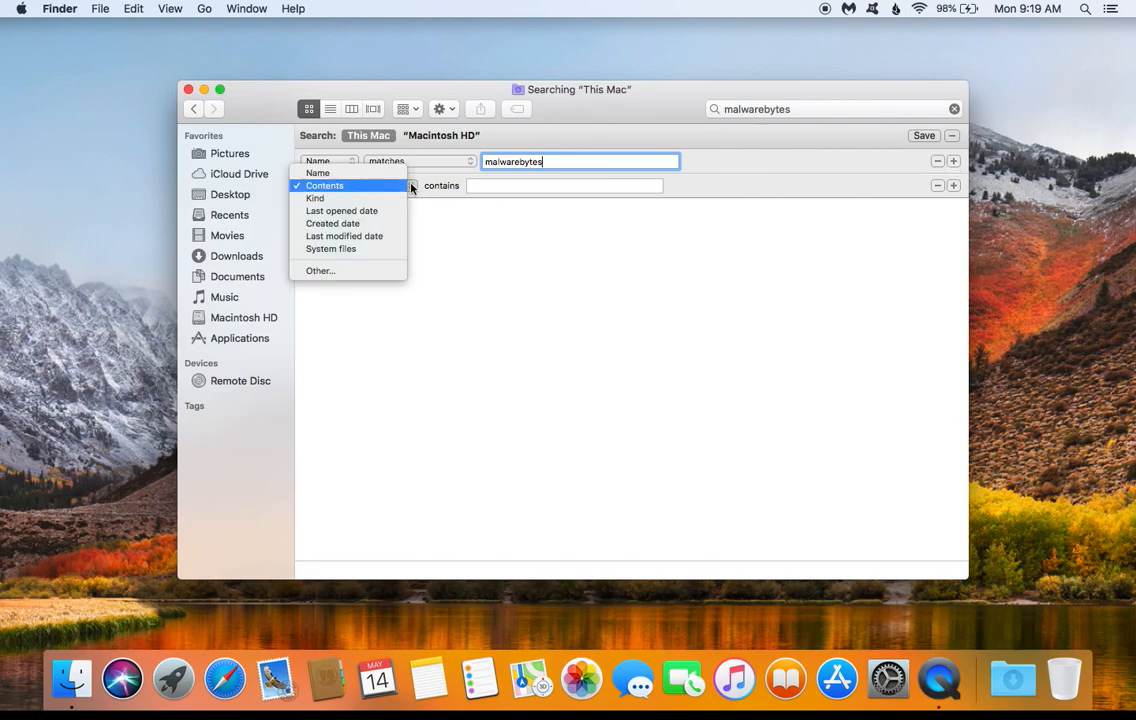
mouse_move(330, 248)
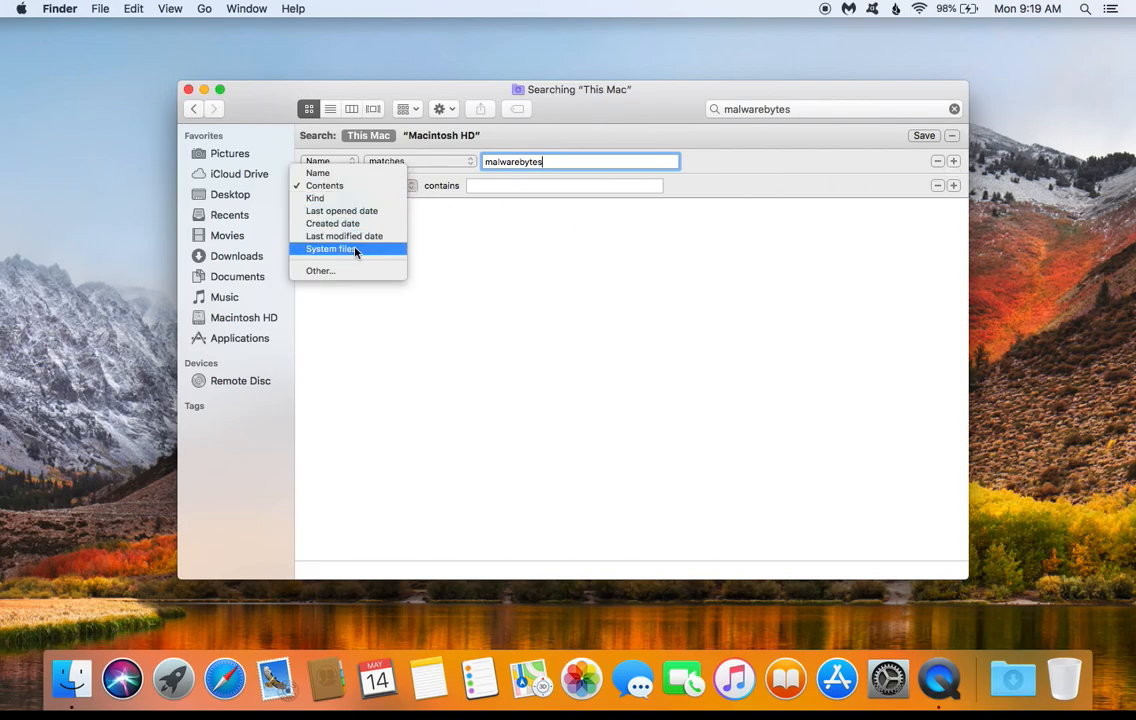
mouse_move(348, 252)
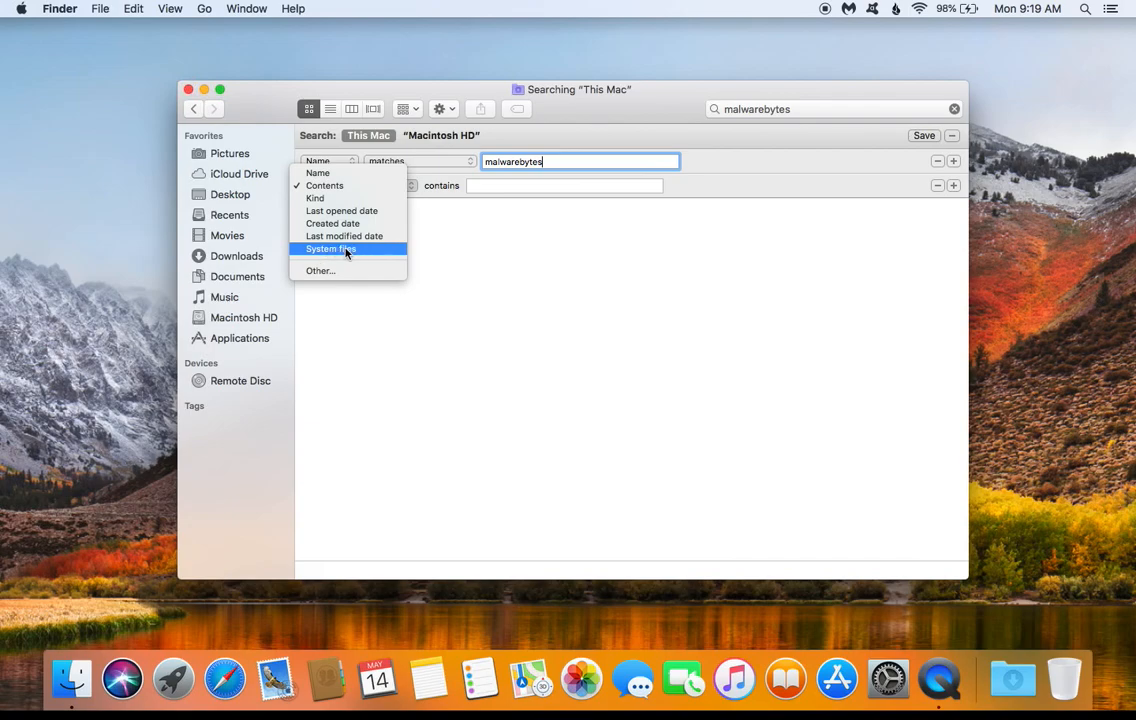
mouse_move(320, 272)
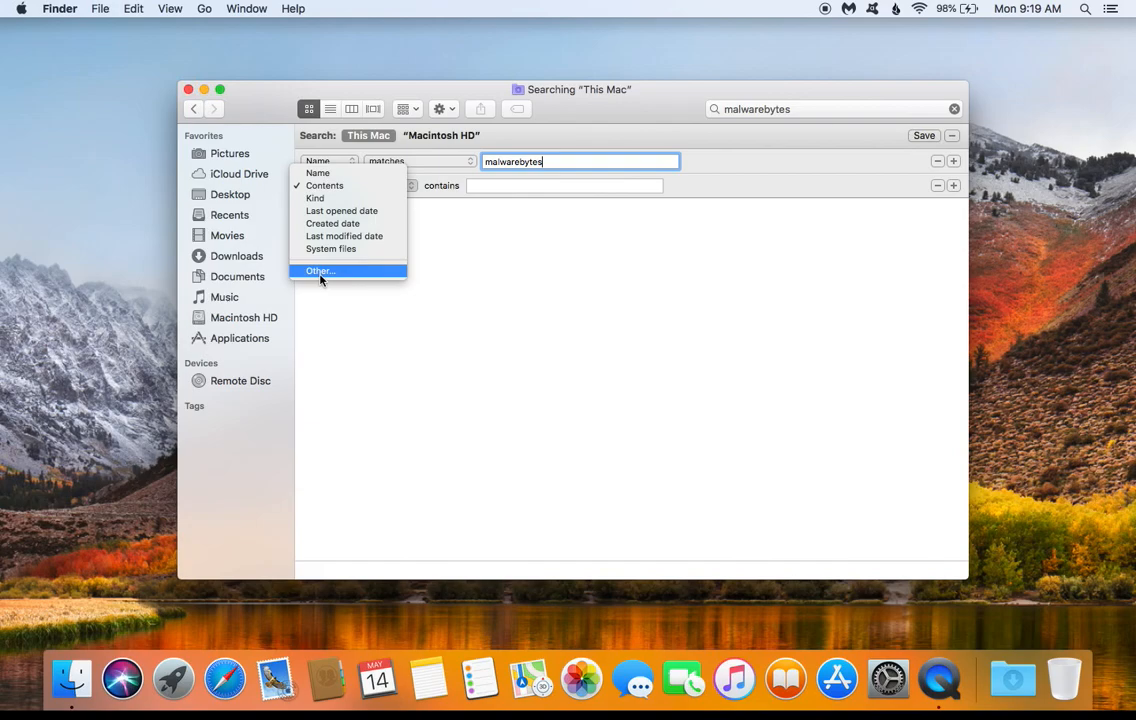
left_click(324, 184)
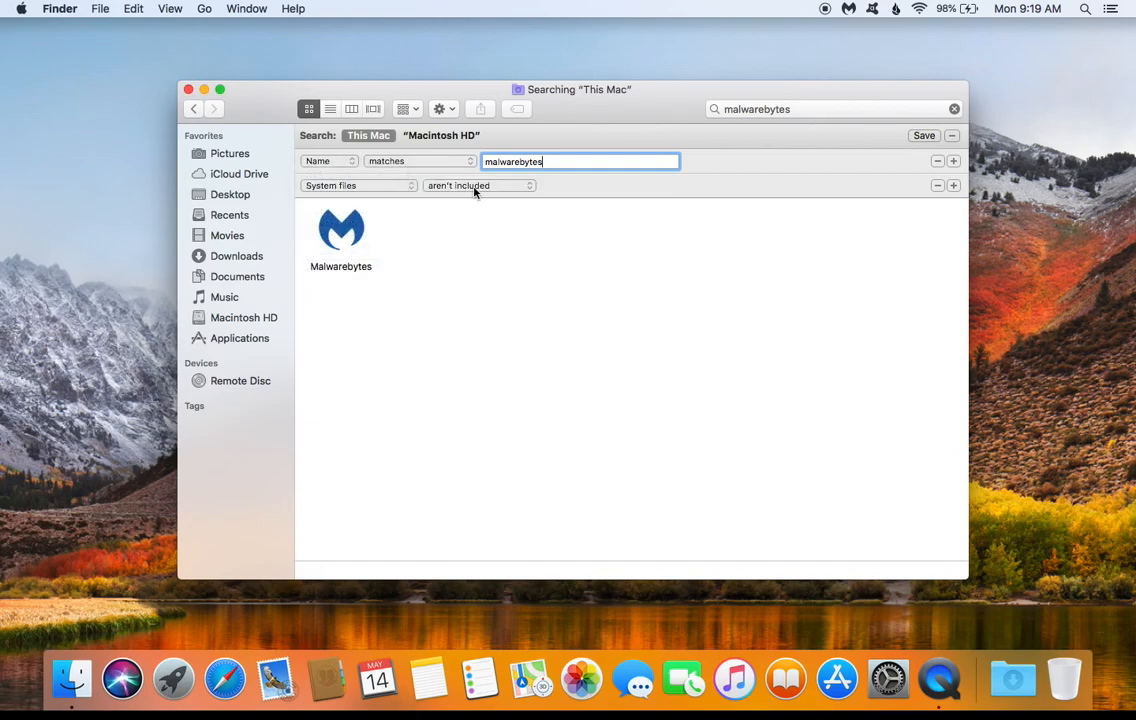
left_click(480, 184)
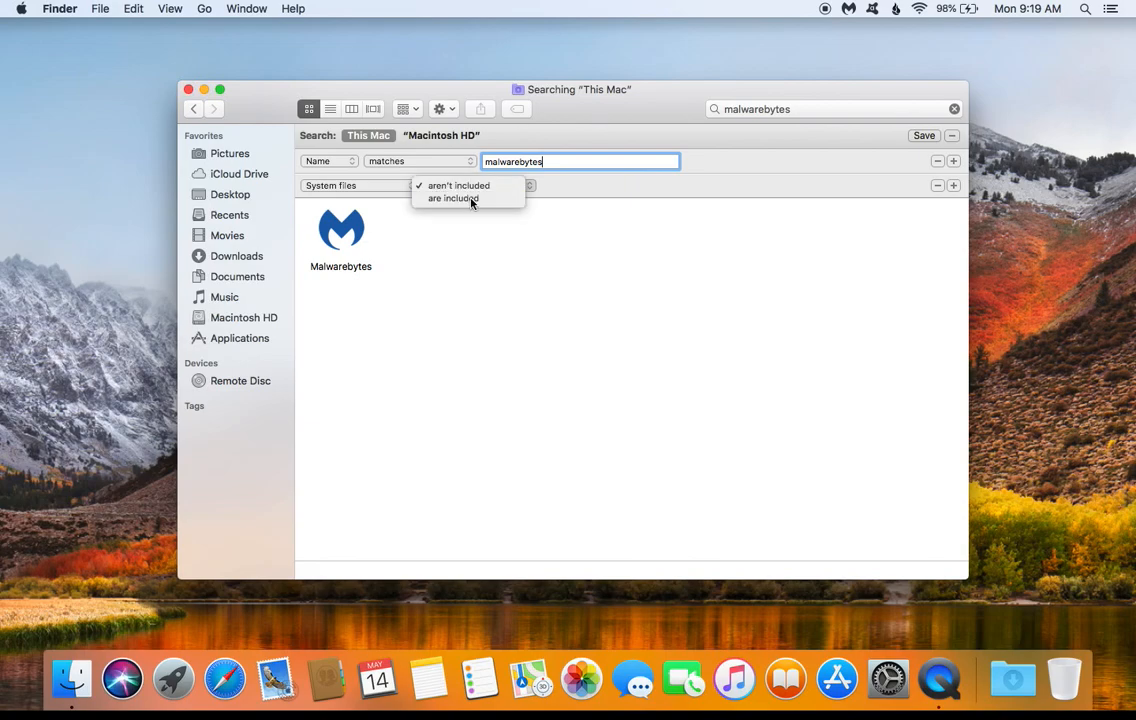
left_click(452, 198)
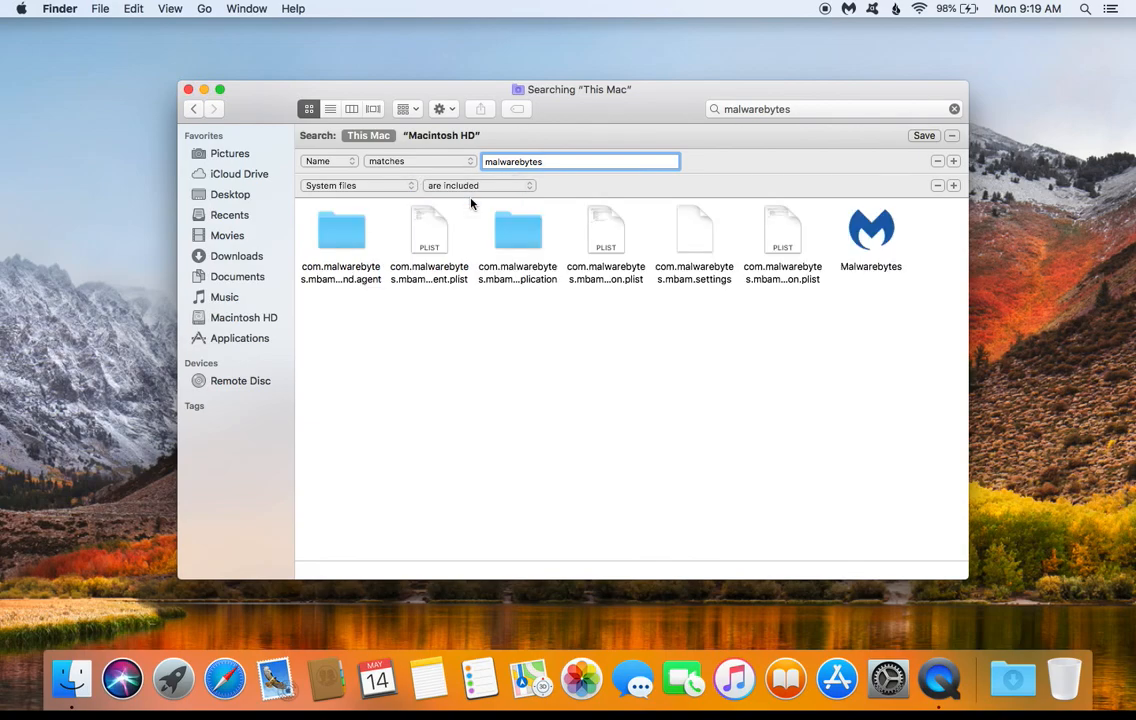
mouse_move(500, 296)
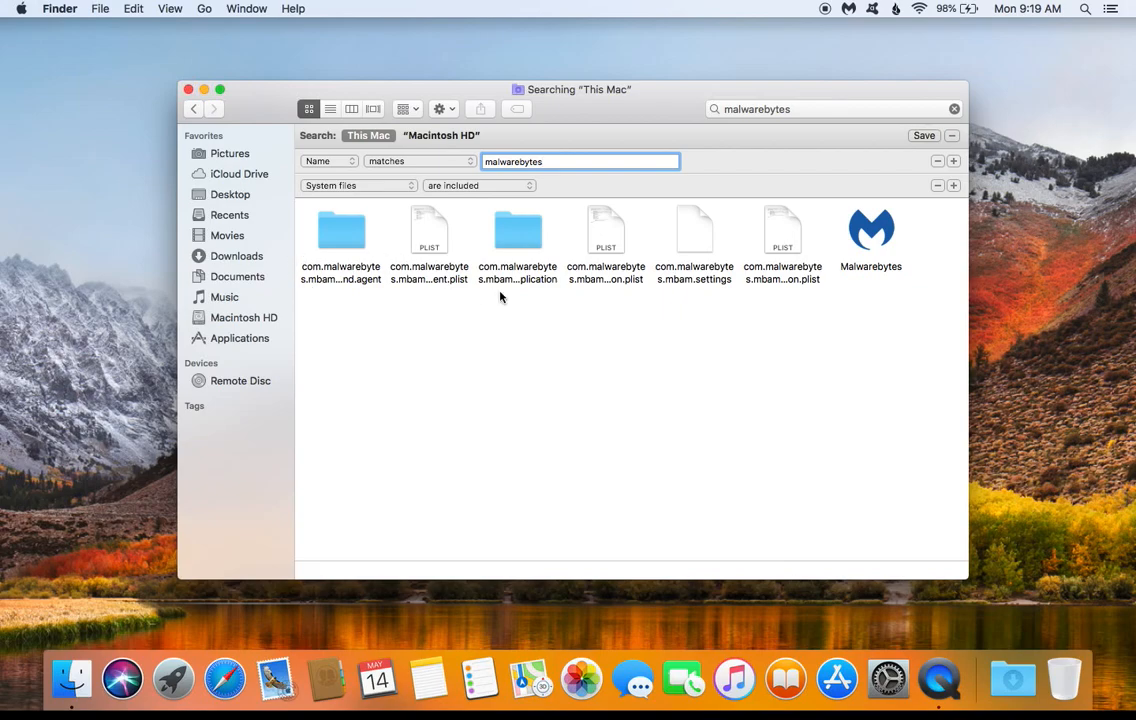
key("cmd+a")
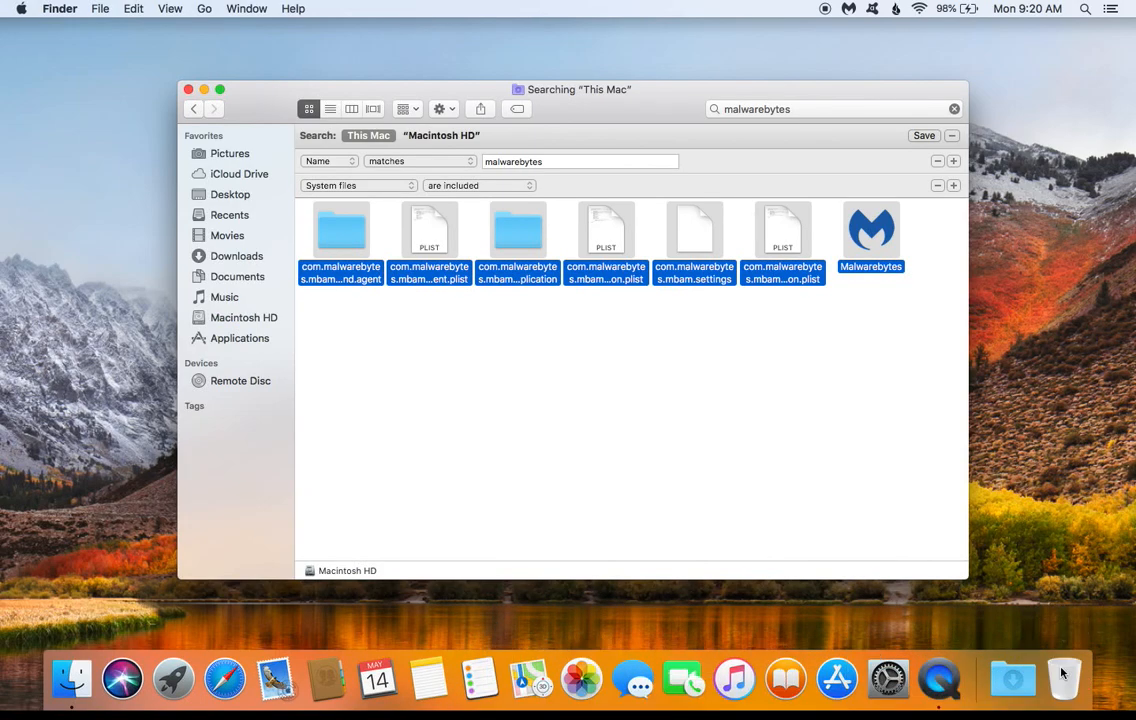
- Move the selected Malwarebytes items to the Trash and empty it
left_click(1064, 680)
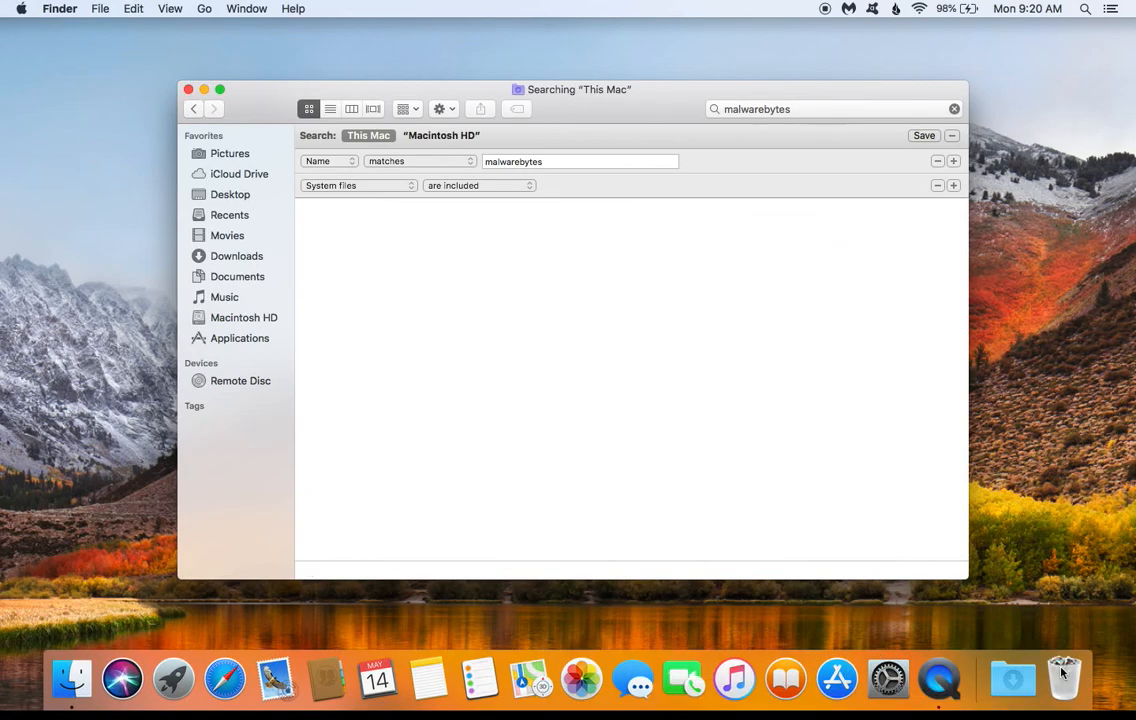
right_click(1064, 678)
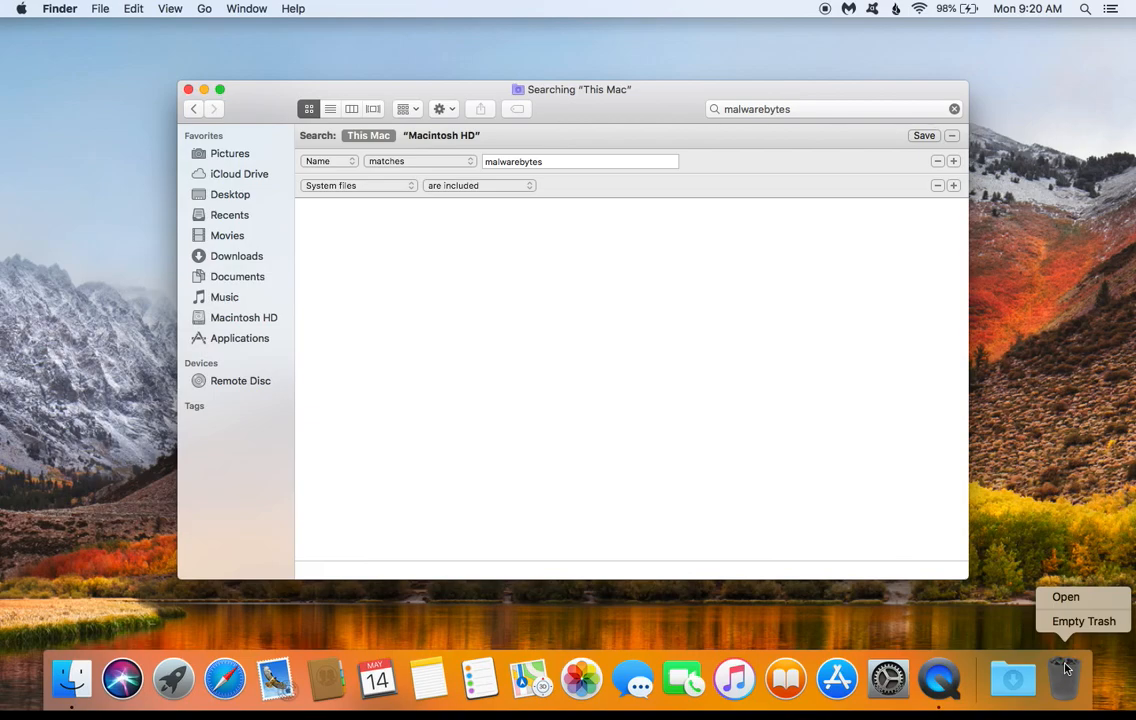
left_click(1084, 620)
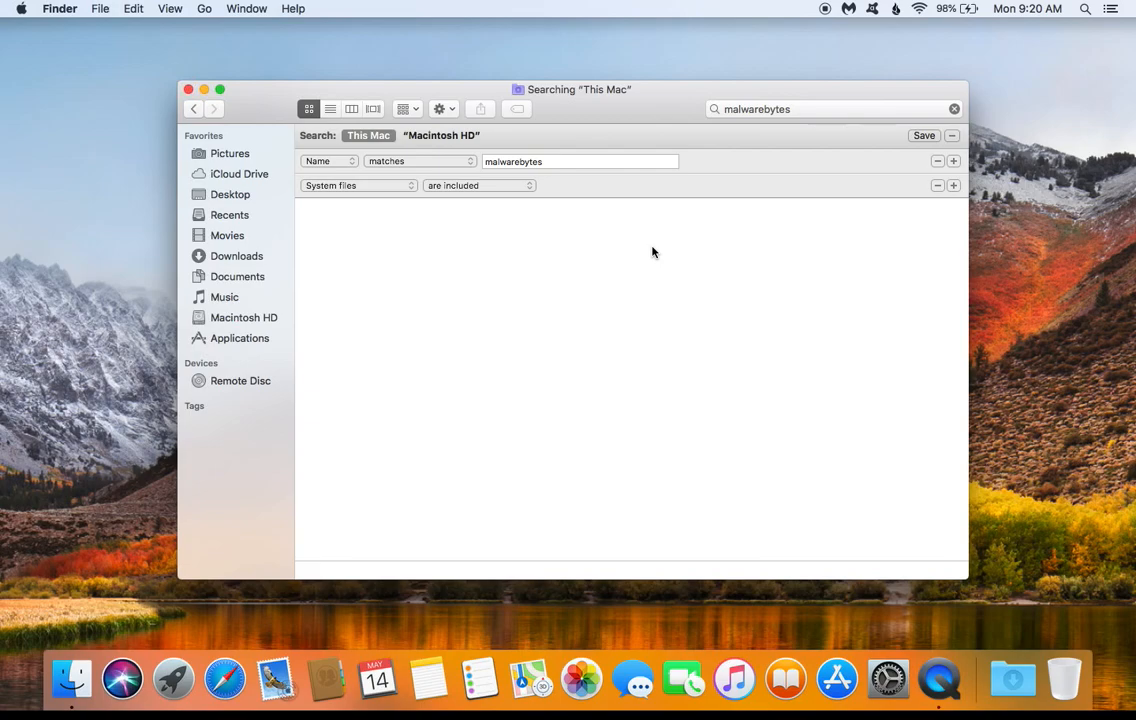
- Close the search window and restart the Mac
left_click(188, 88)
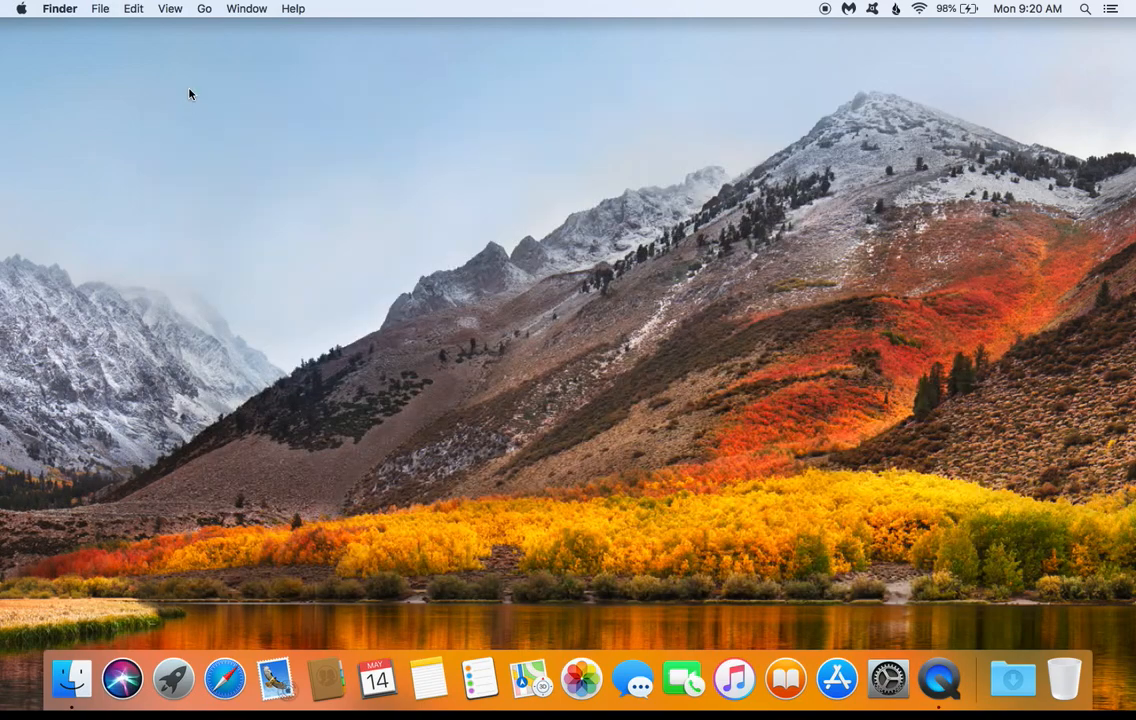
left_click(20, 8)
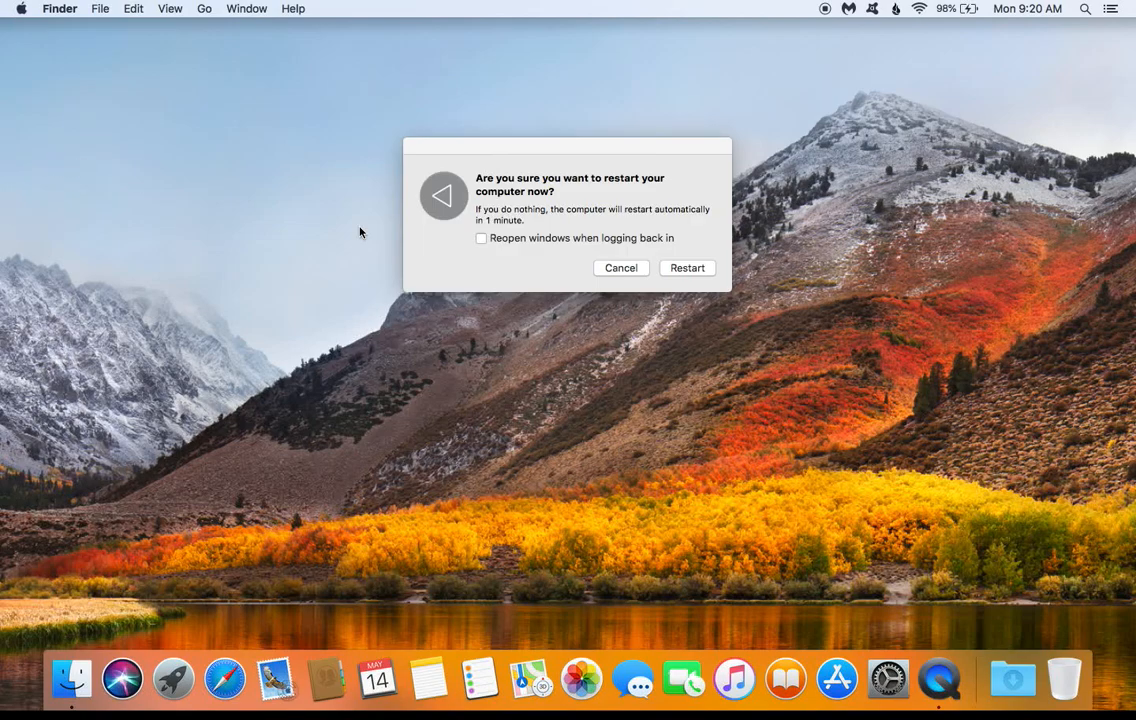
left_click(620, 268)
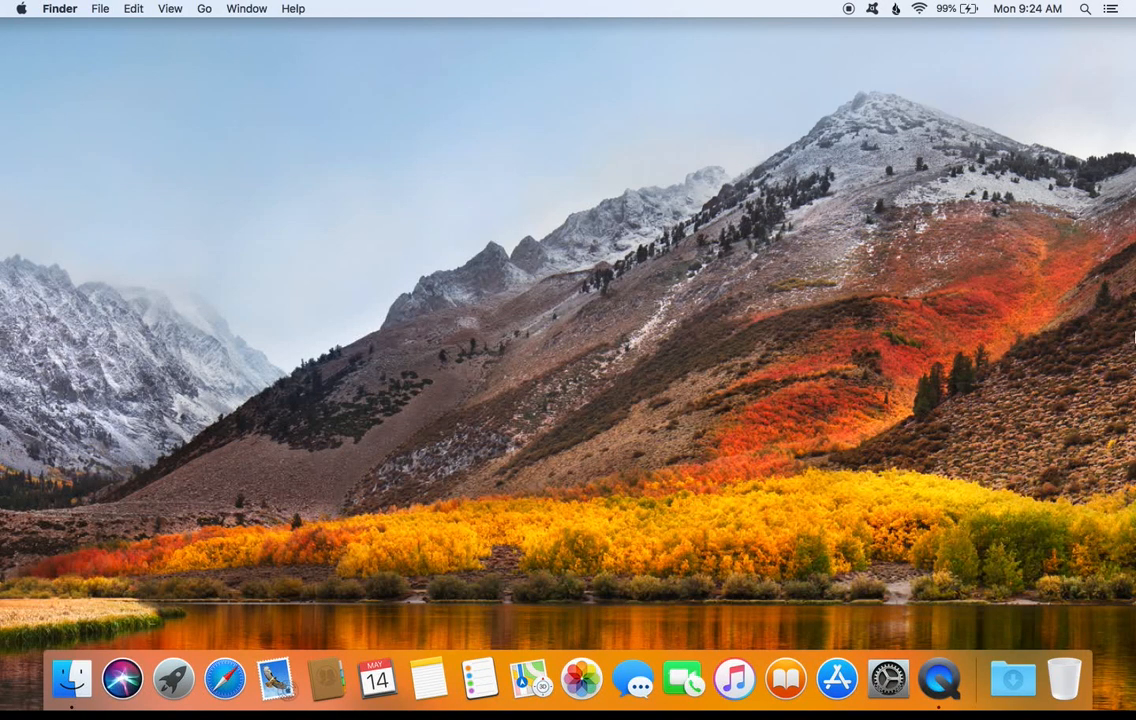
mouse_move(882, 48)
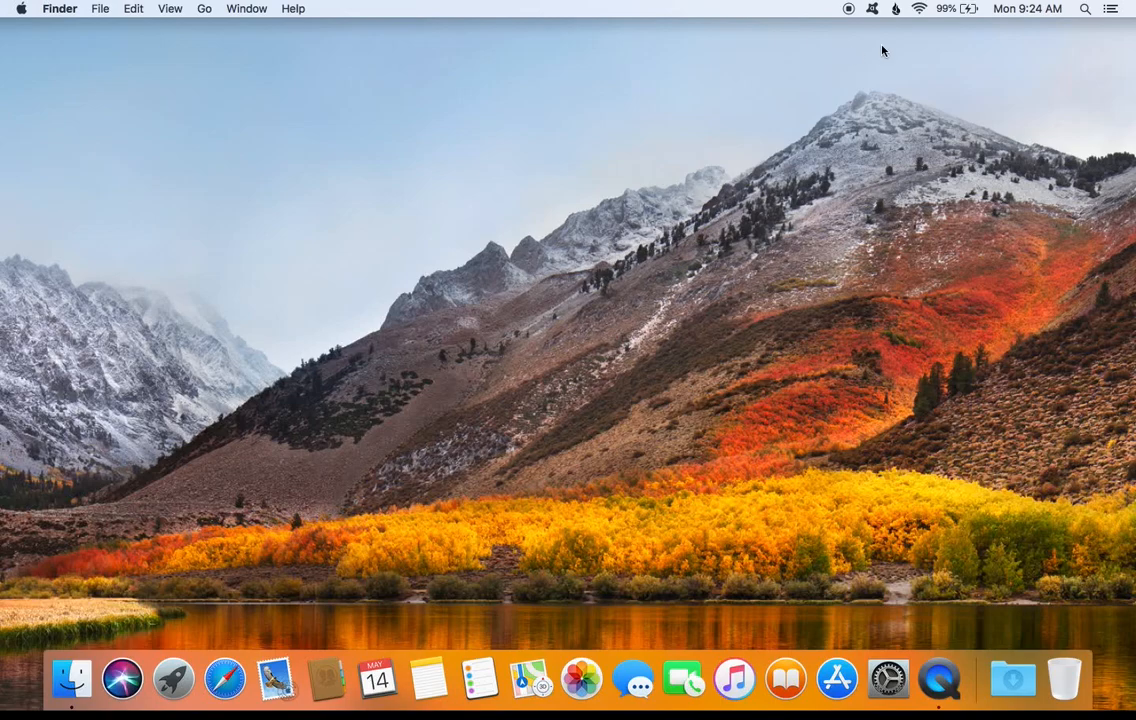
mouse_move(830, 76)
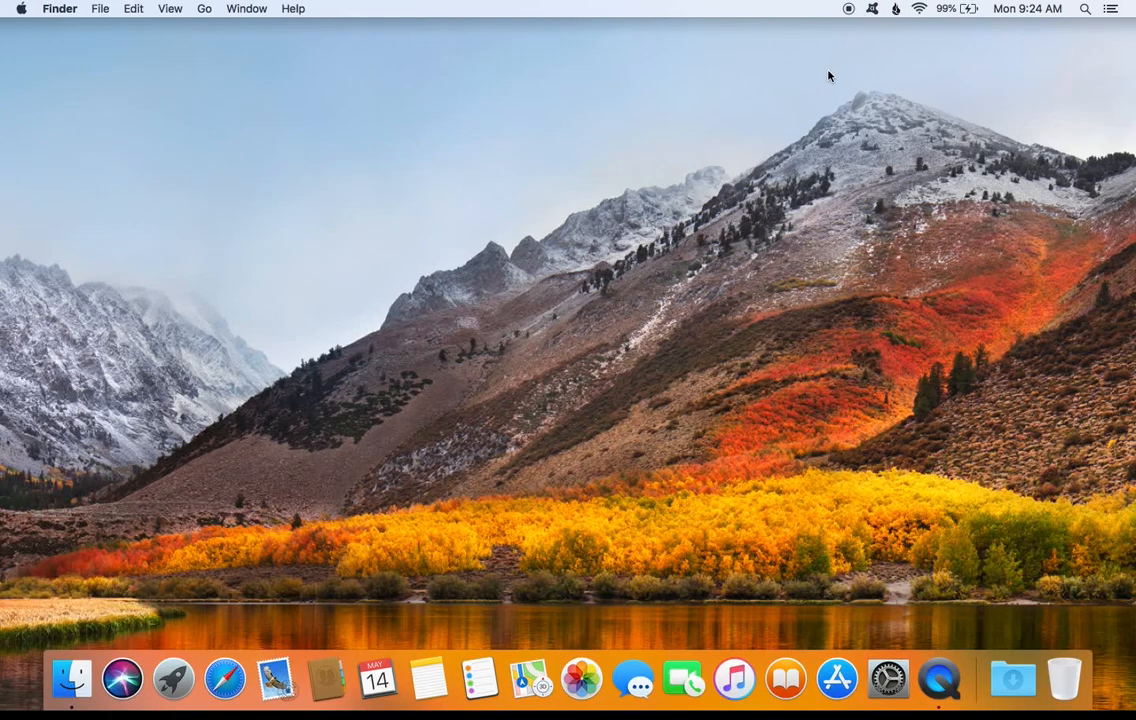
mouse_move(892, 218)
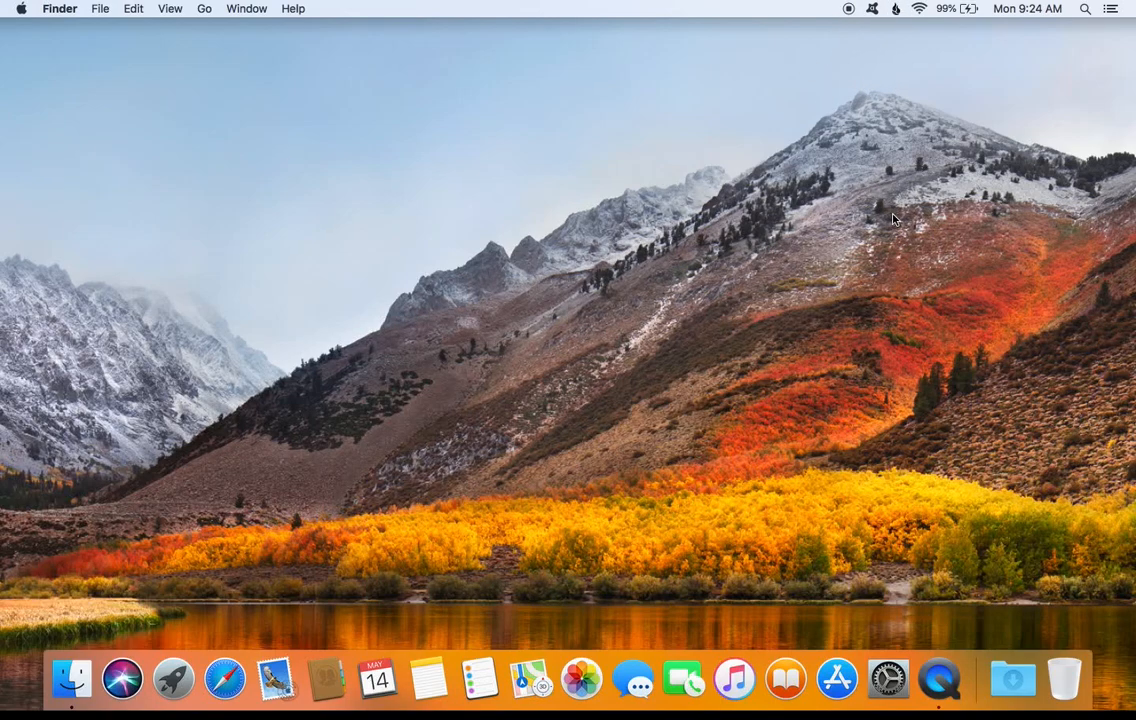